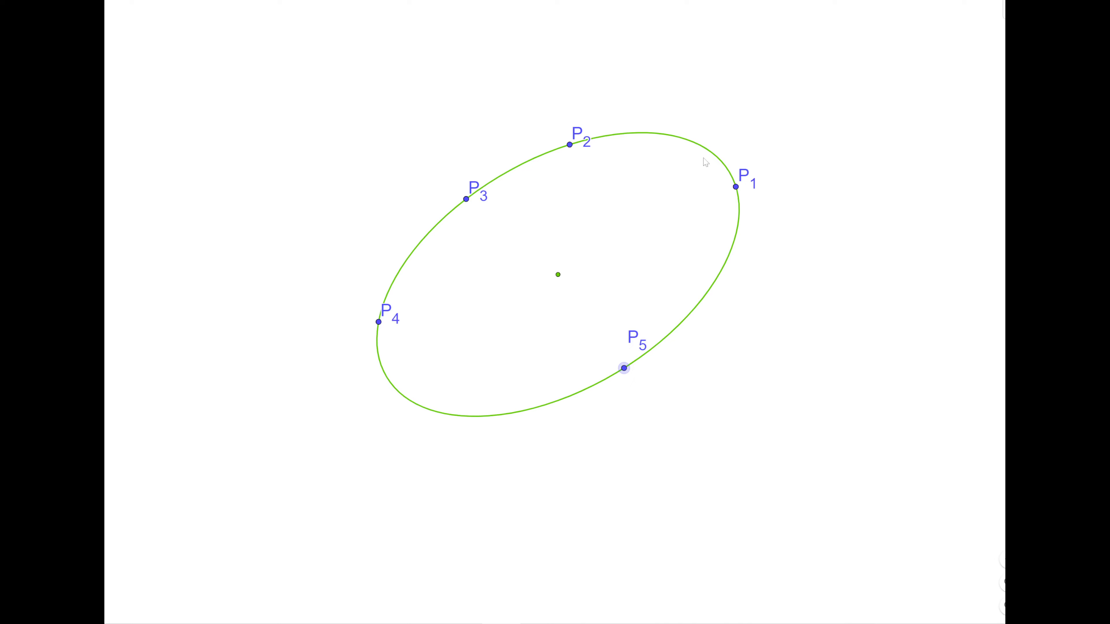
pyautogui.moveTo(524, 188)
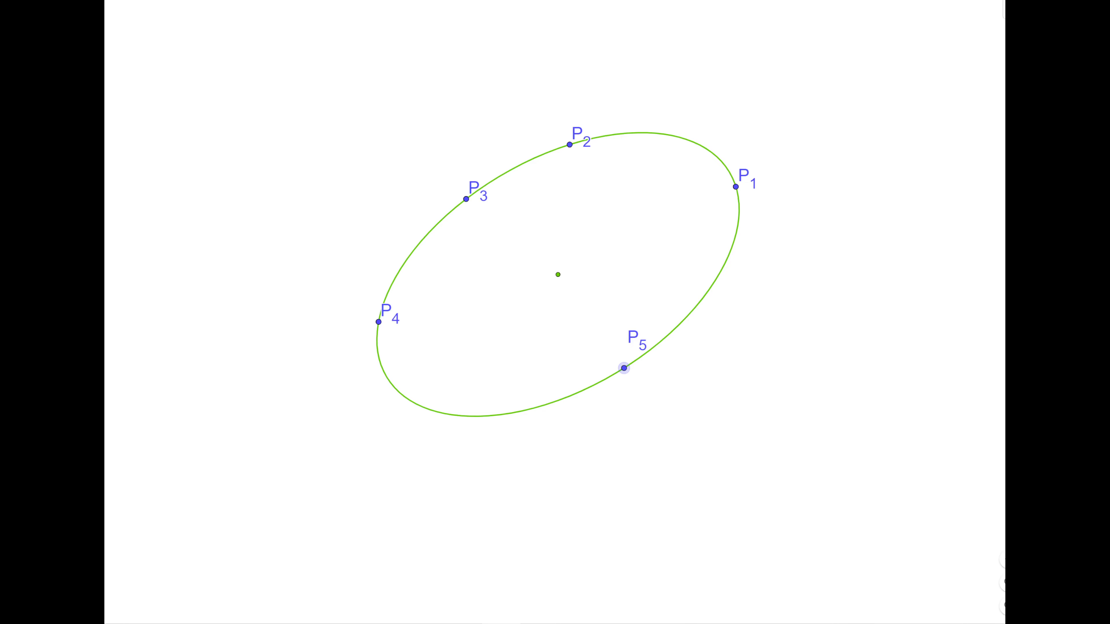
pyautogui.moveTo(527, 366)
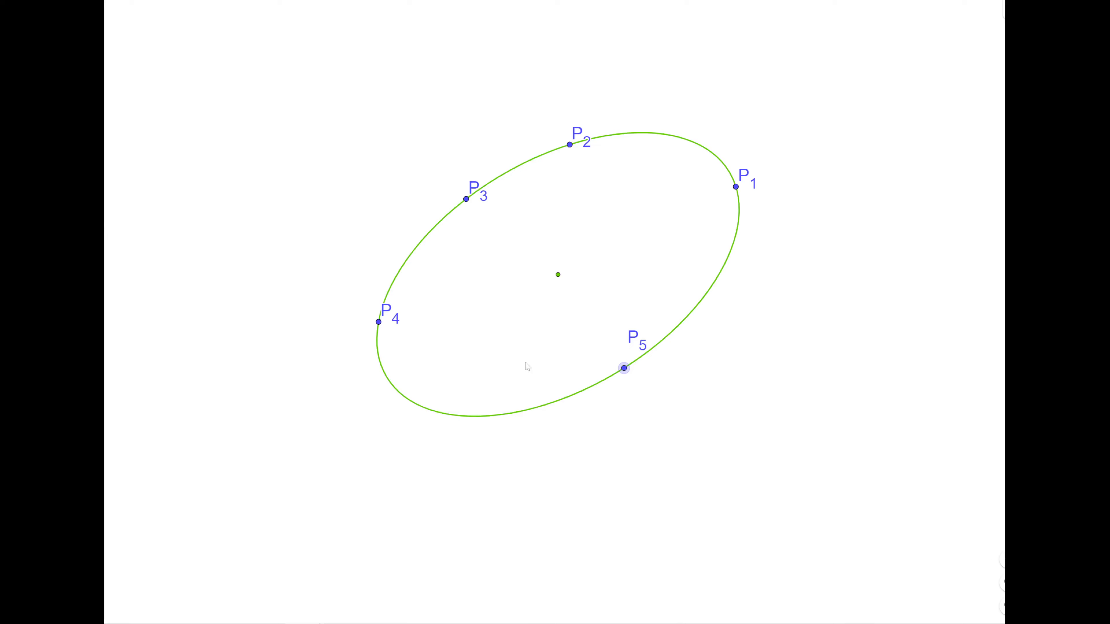
pyautogui.moveTo(542, 276)
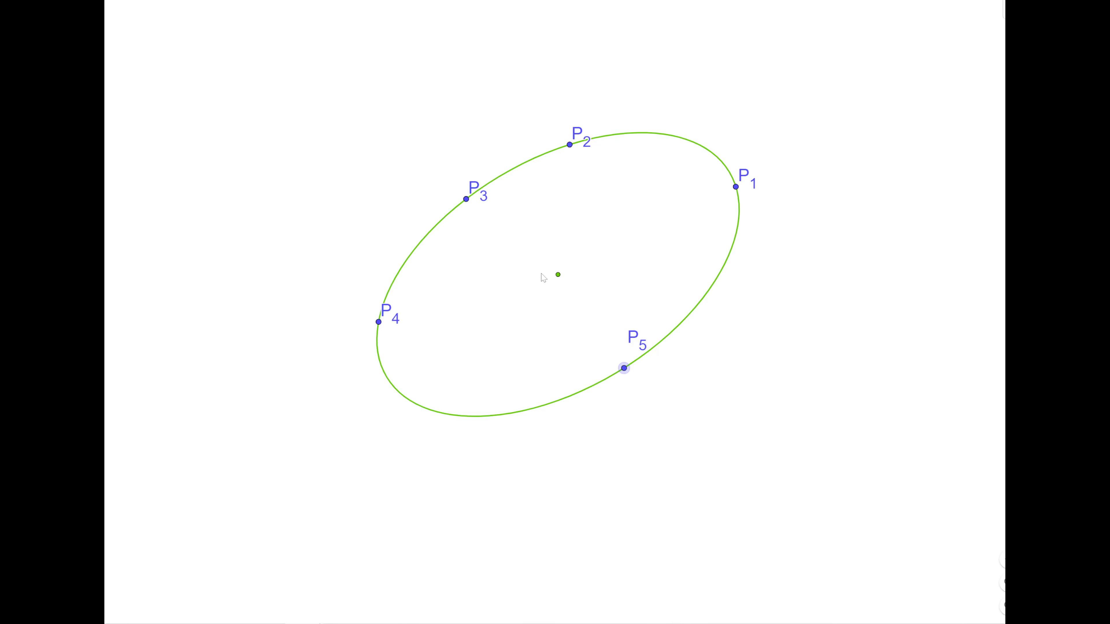
pyautogui.moveTo(564, 265)
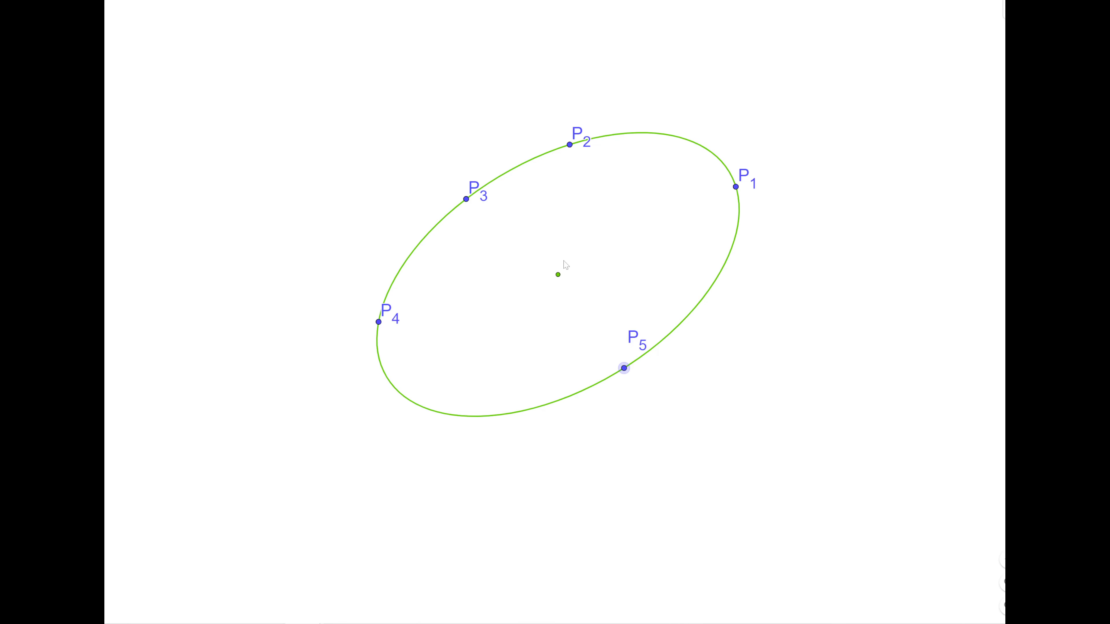
pyautogui.moveTo(740, 218)
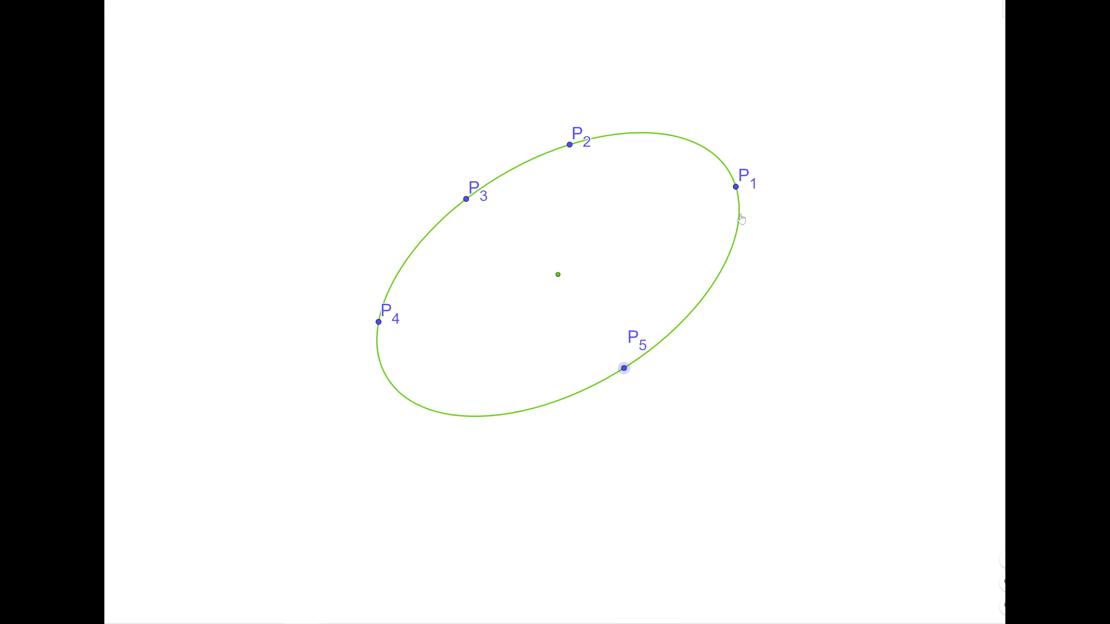
pyautogui.moveTo(555, 282)
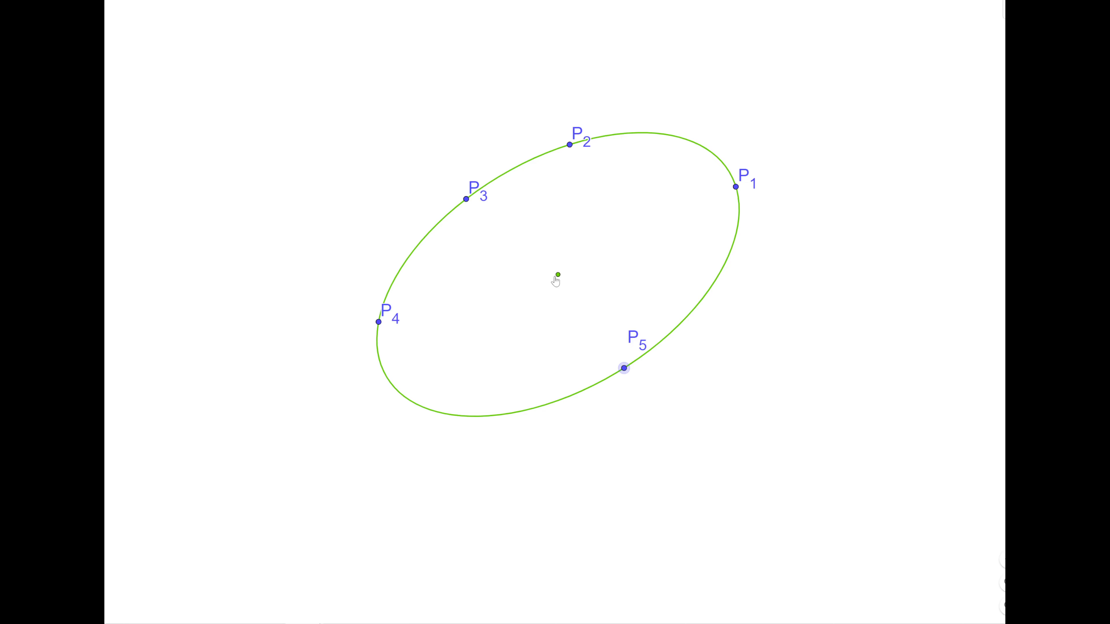
pyautogui.moveTo(909, 50)
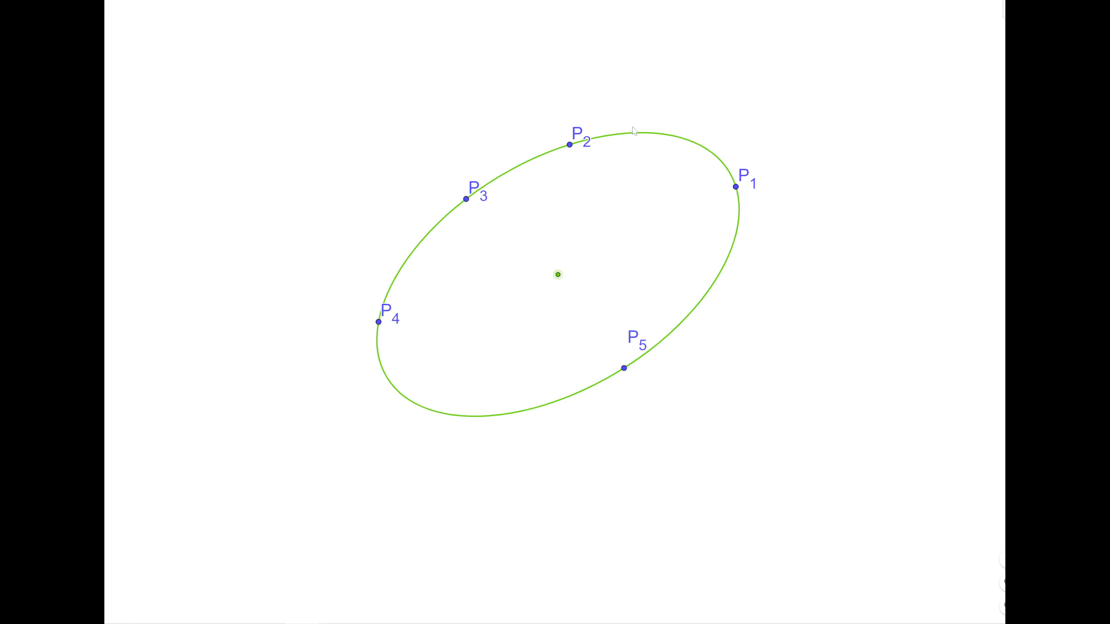
pyautogui.moveTo(676, 145)
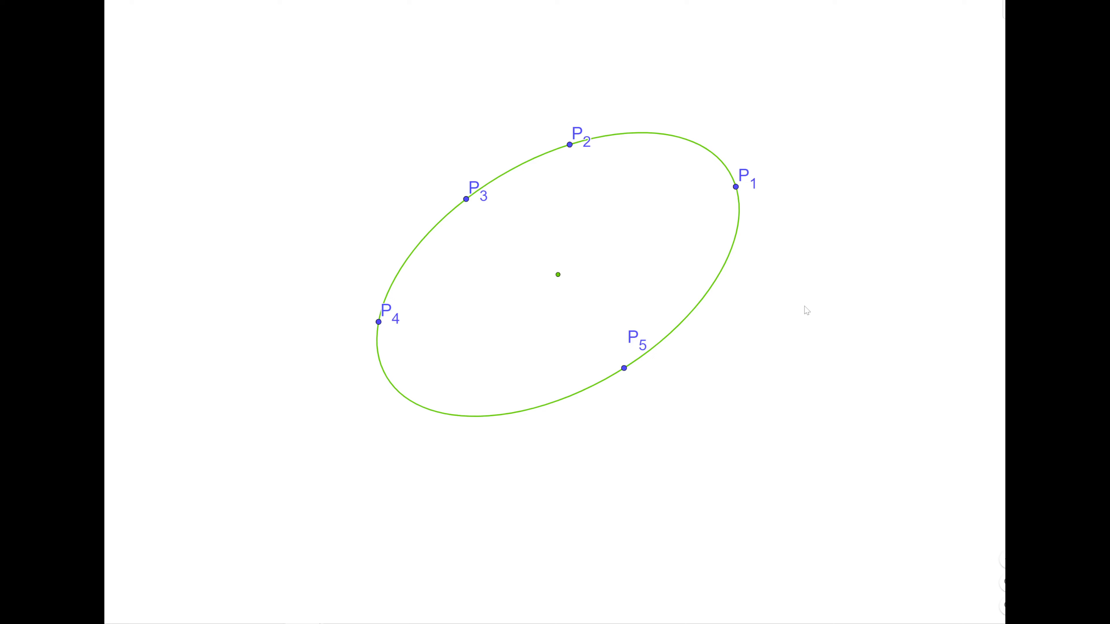
pyautogui.moveTo(558, 275)
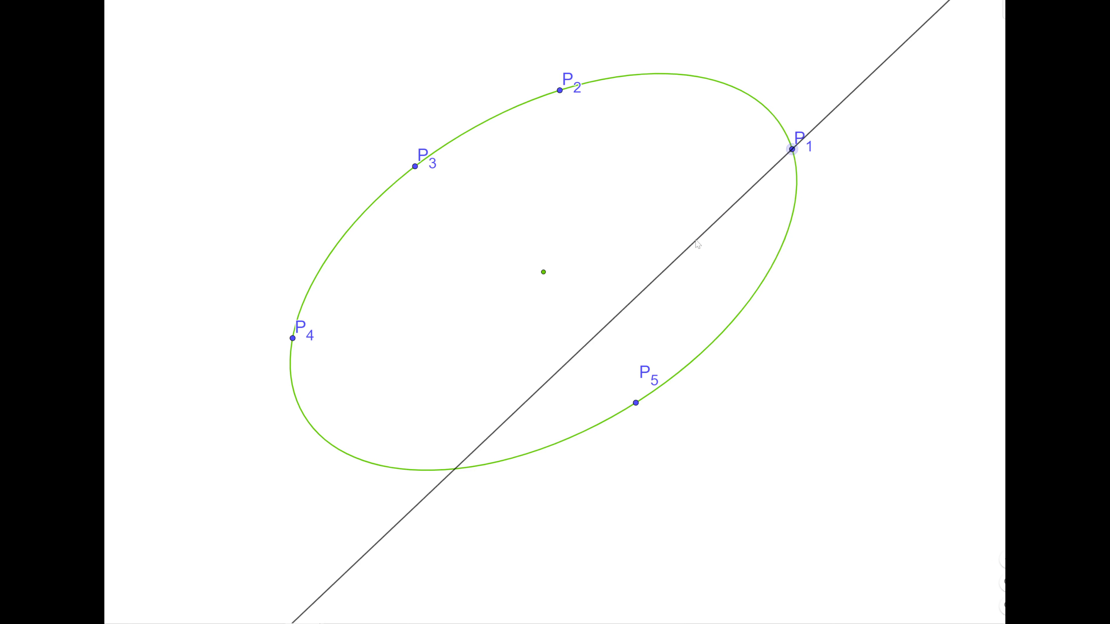
# Tilt the line through P1 to a steeper angle so it crosses the conic below
pyautogui.moveTo(697, 244); pyautogui.dragTo(792, 264)
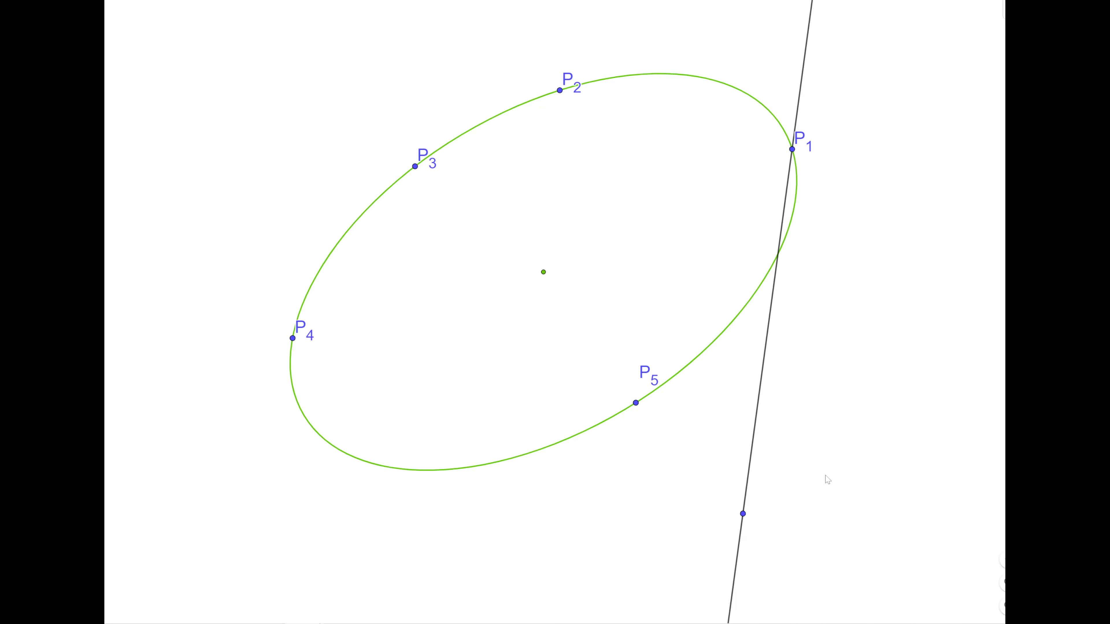
pyautogui.moveTo(819, 420)
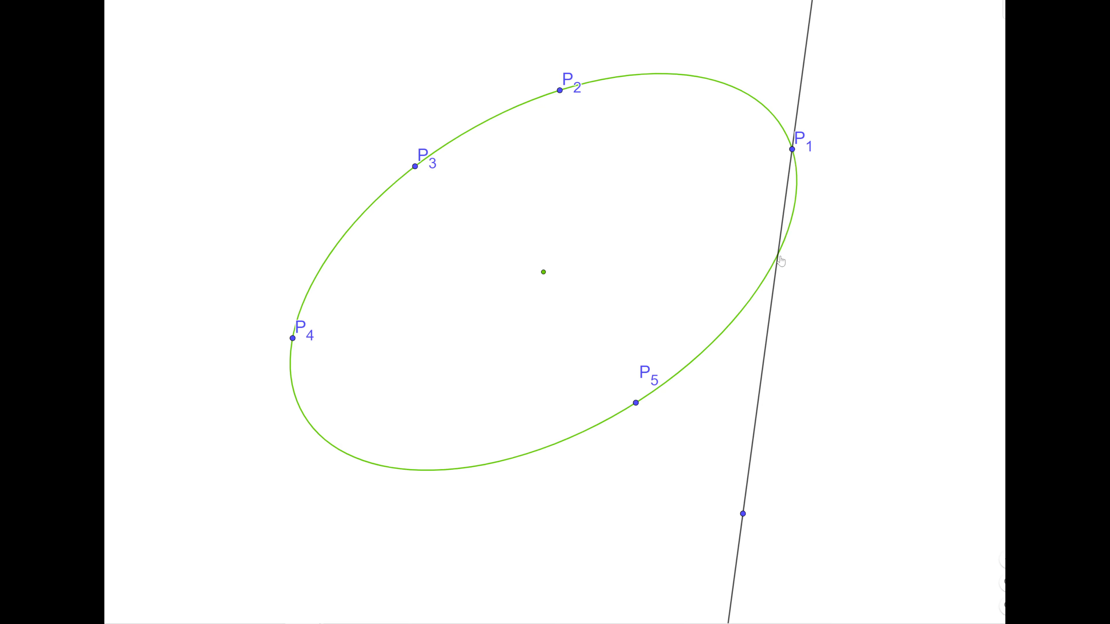
pyautogui.moveTo(605, 108)
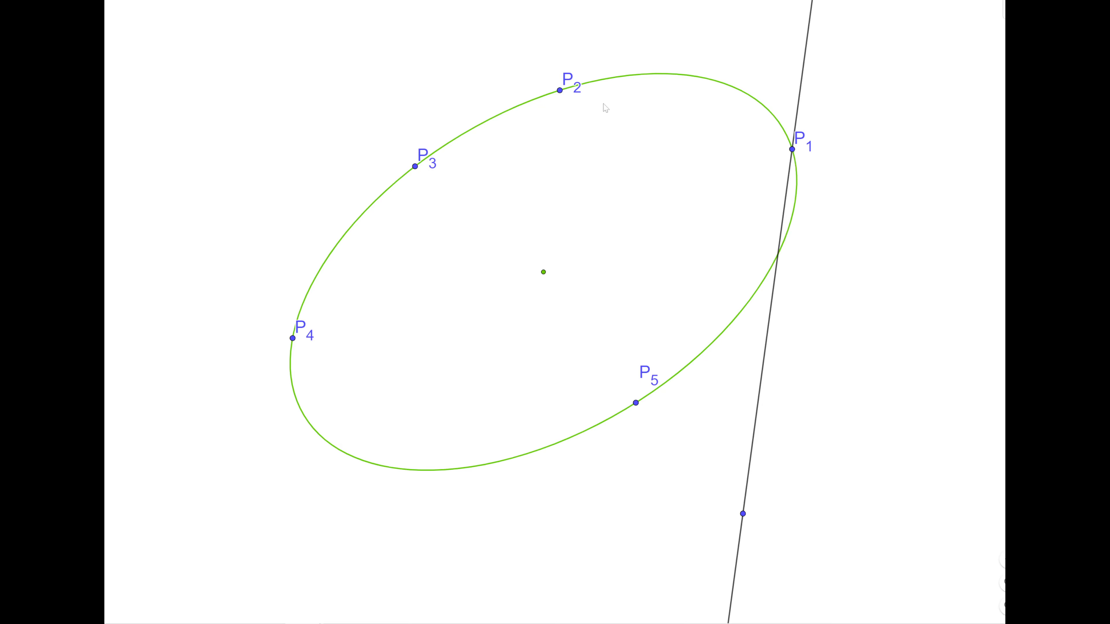
pyautogui.moveTo(650, 409)
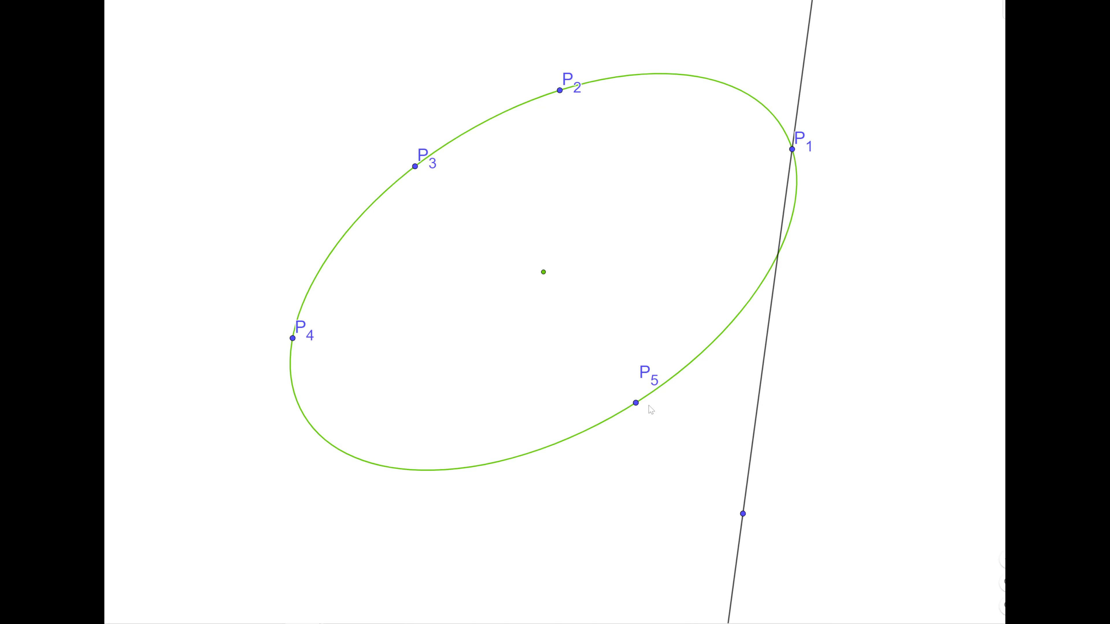
pyautogui.moveTo(778, 258)
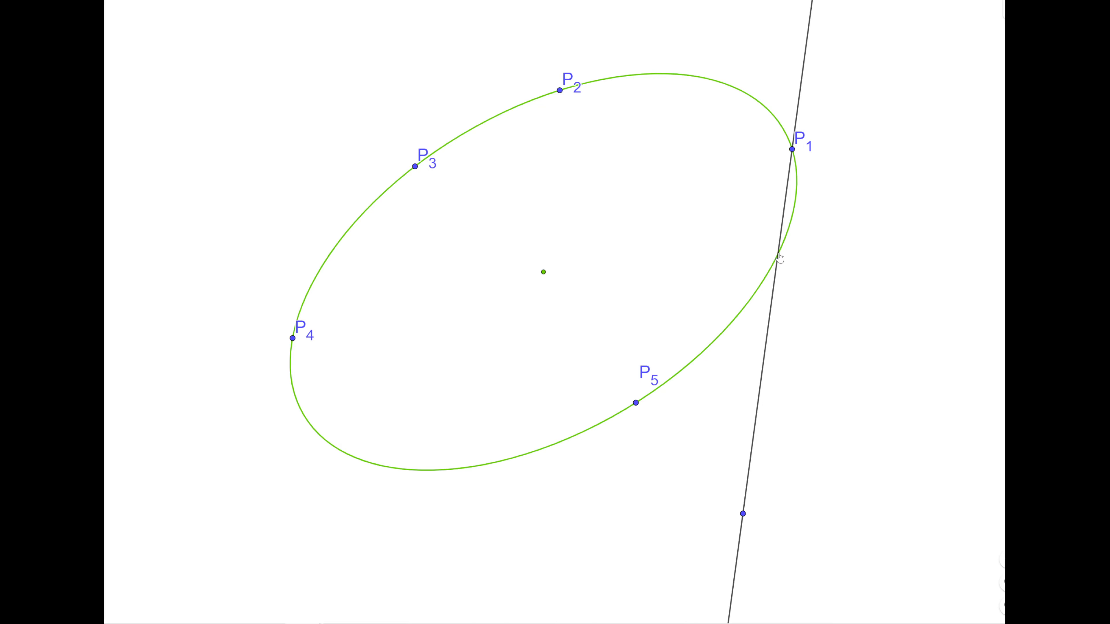
pyautogui.moveTo(341, 530)
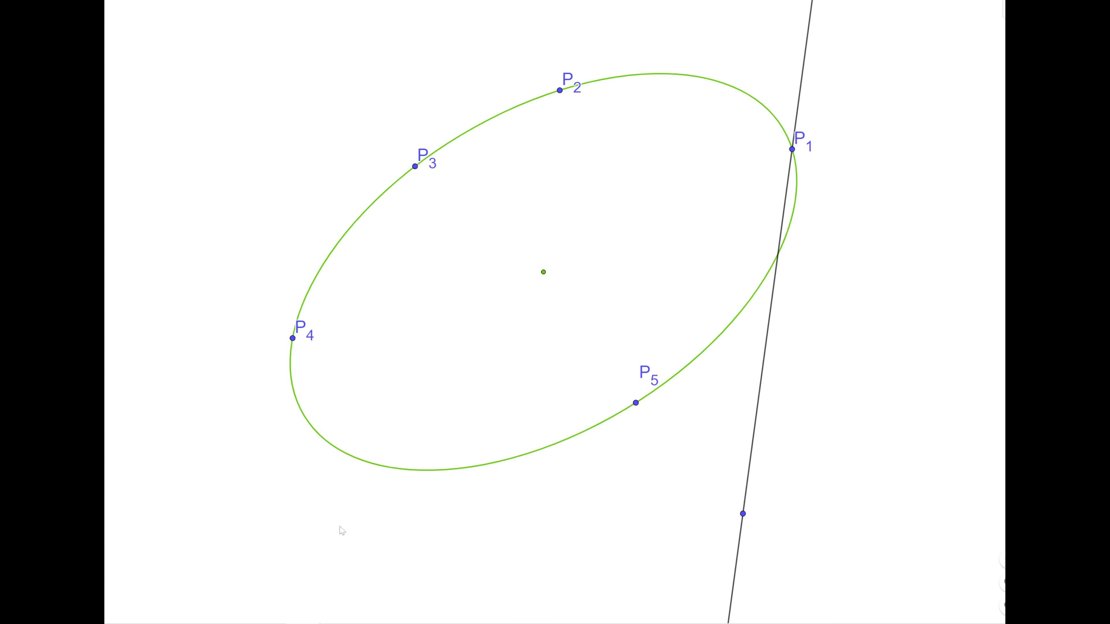
pyautogui.moveTo(752, 274)
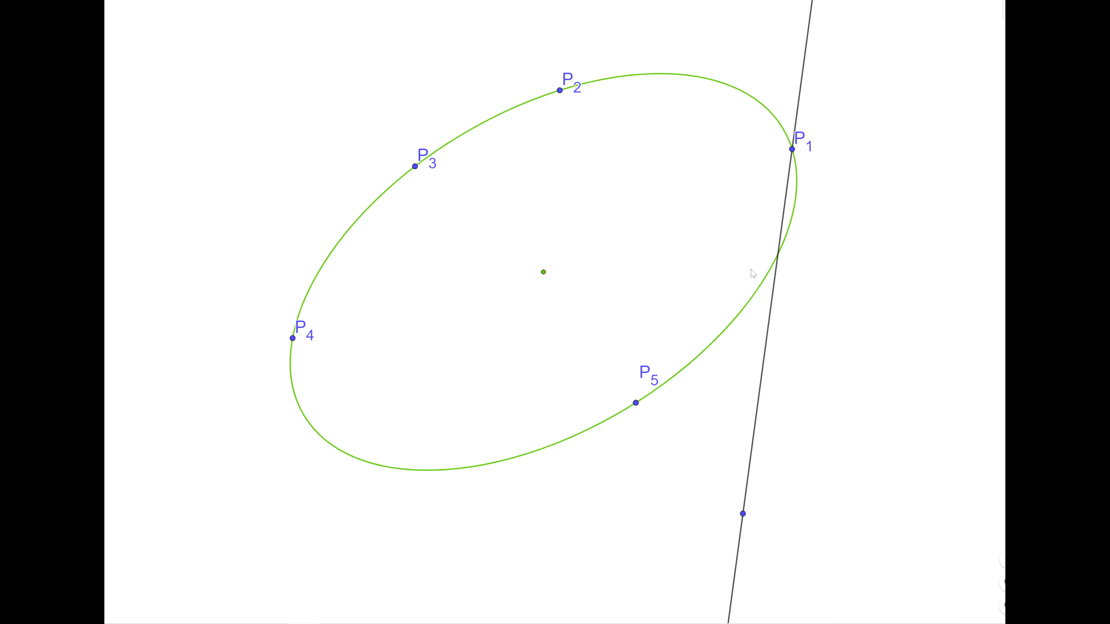
pyautogui.moveTo(271, 22)
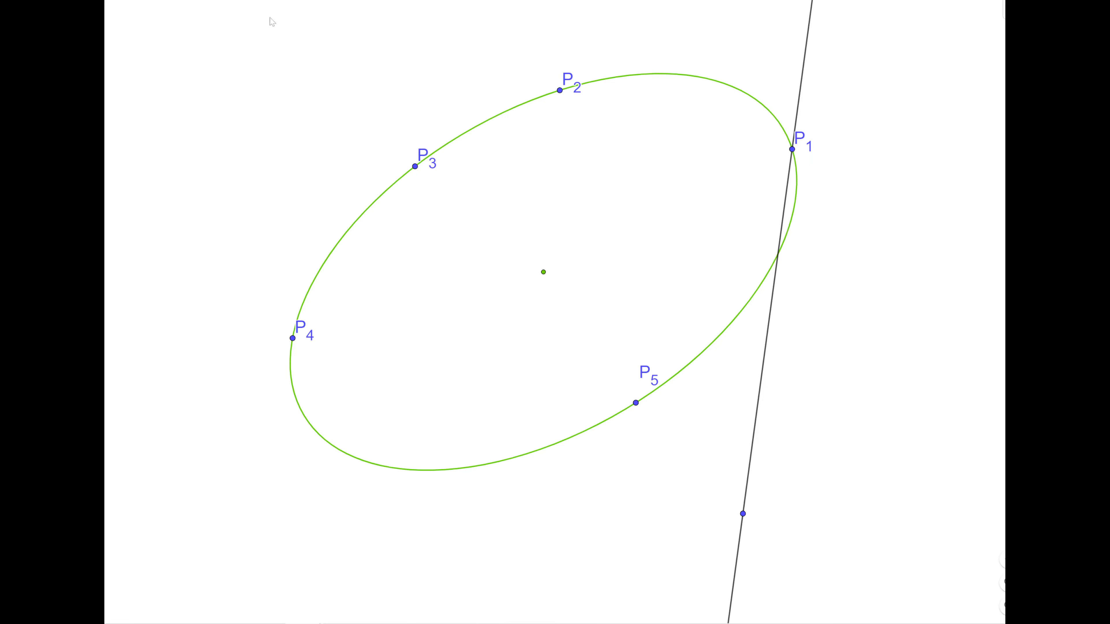
pyautogui.moveTo(728, 86)
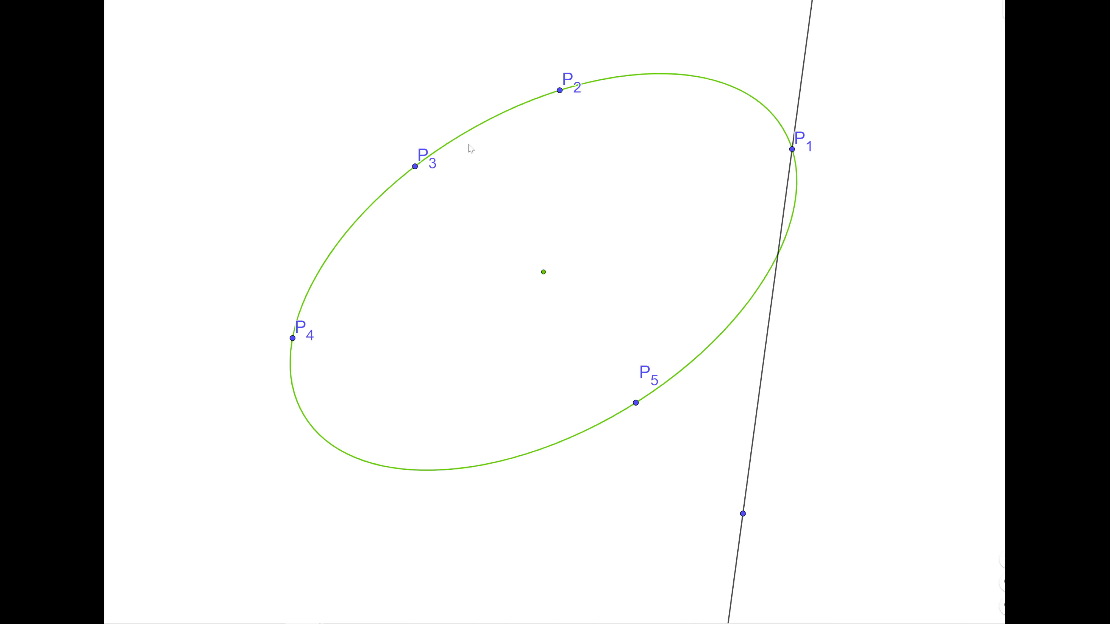
pyautogui.moveTo(713, 234)
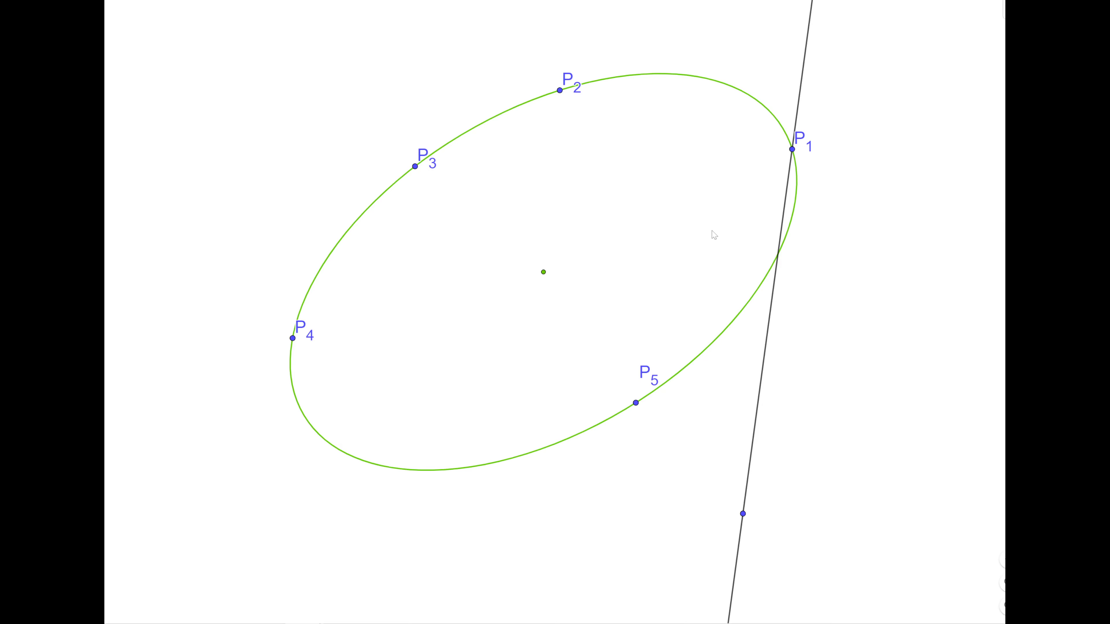
pyautogui.moveTo(437, 145)
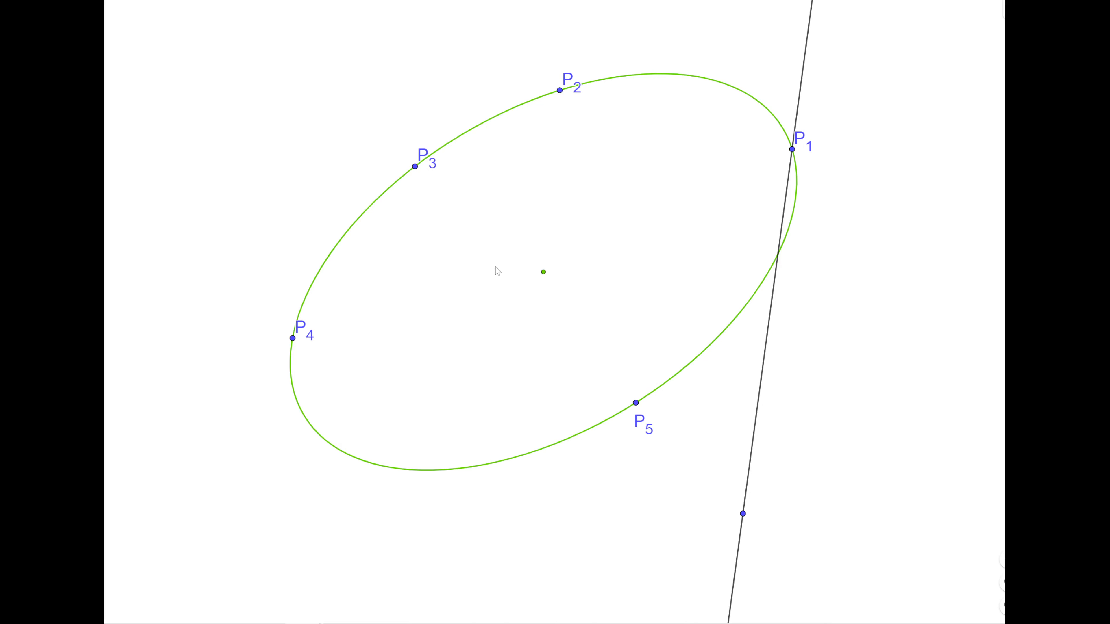
pyautogui.moveTo(554, 276)
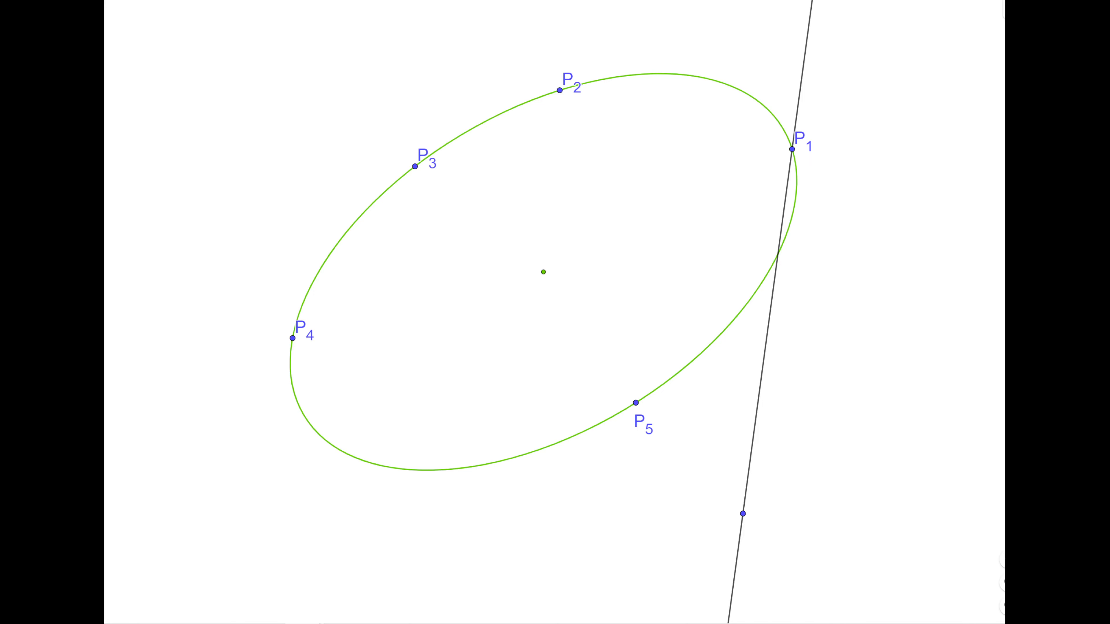
pyautogui.moveTo(737, 146)
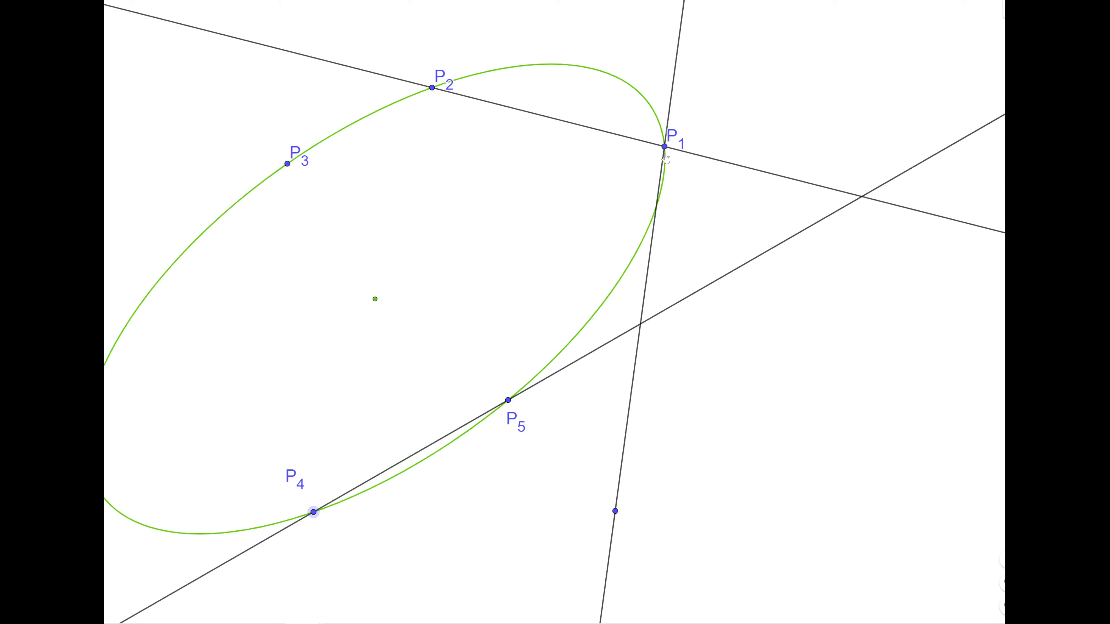
# Move P1 upward and nudge the lower point to reshape the green conic
pyautogui.moveTo(664, 148); pyautogui.dragTo(618, 96)
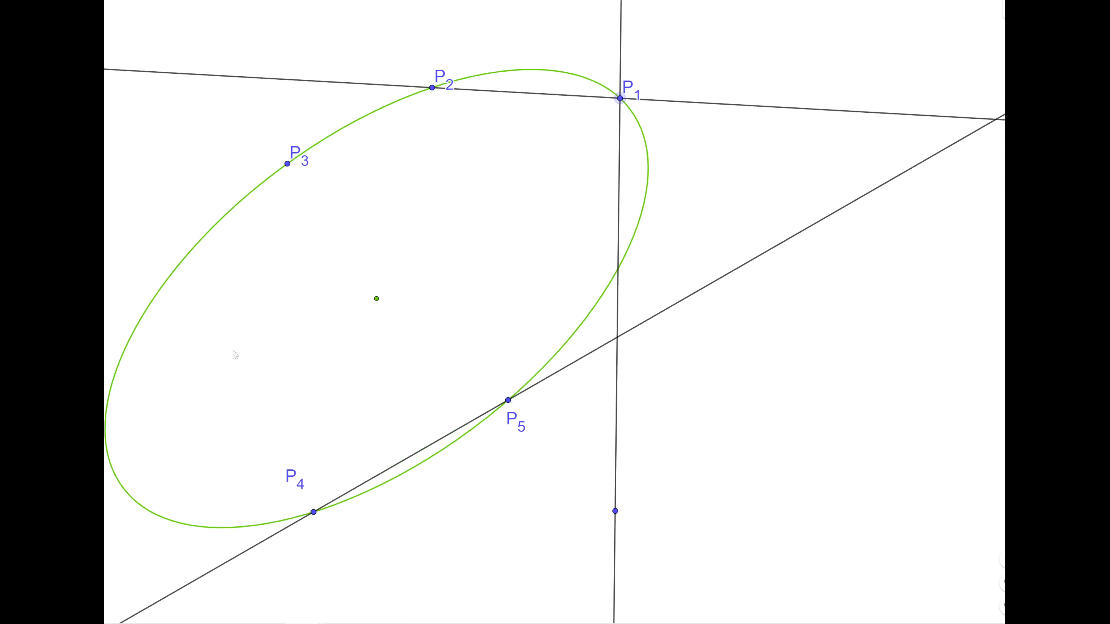
pyautogui.moveTo(314, 510); pyautogui.dragTo(272, 491)
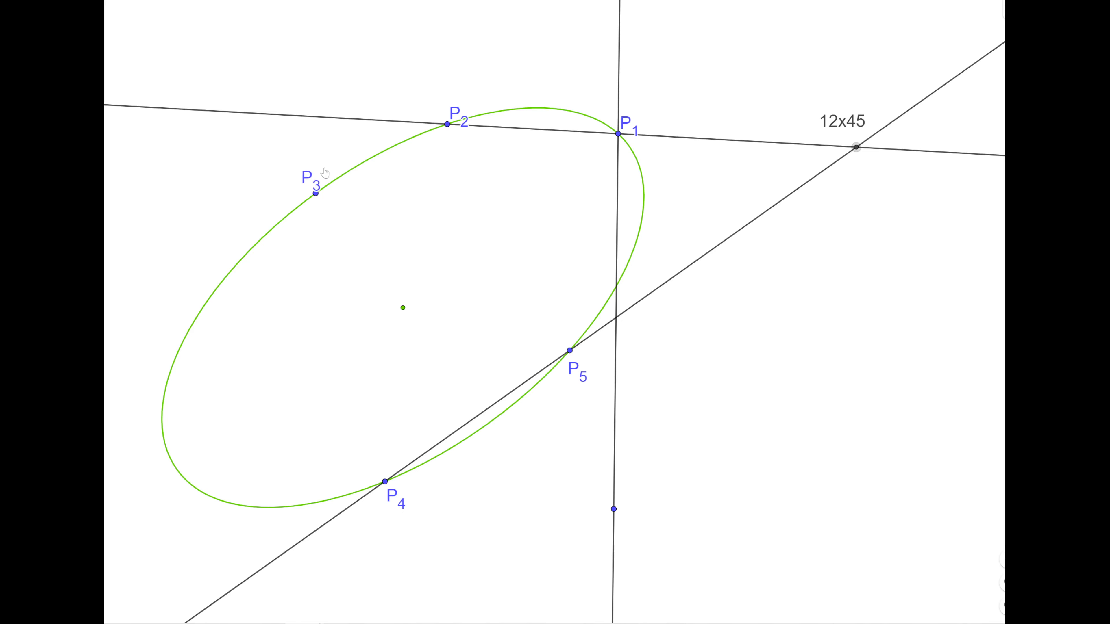
pyautogui.moveTo(123, 58)
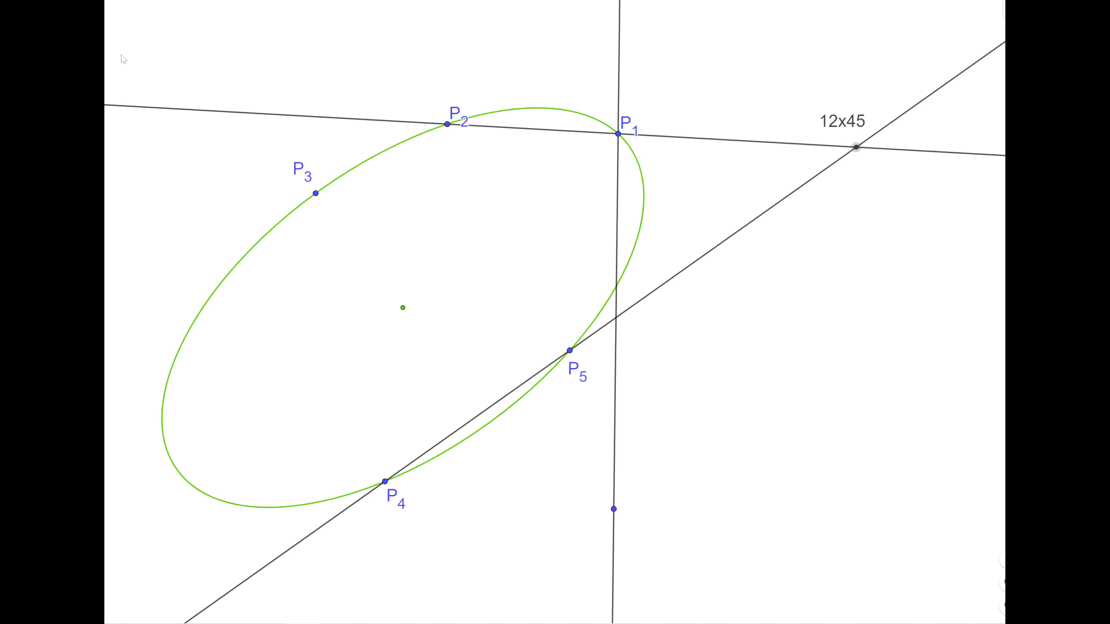
pyautogui.moveTo(316, 195)
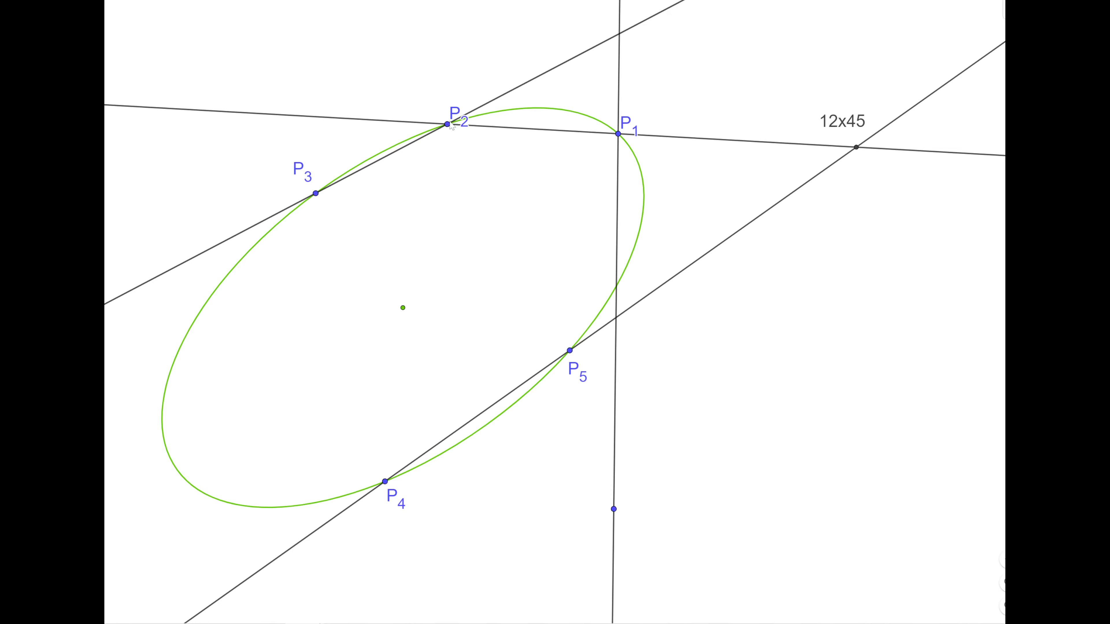
pyautogui.moveTo(451, 126)
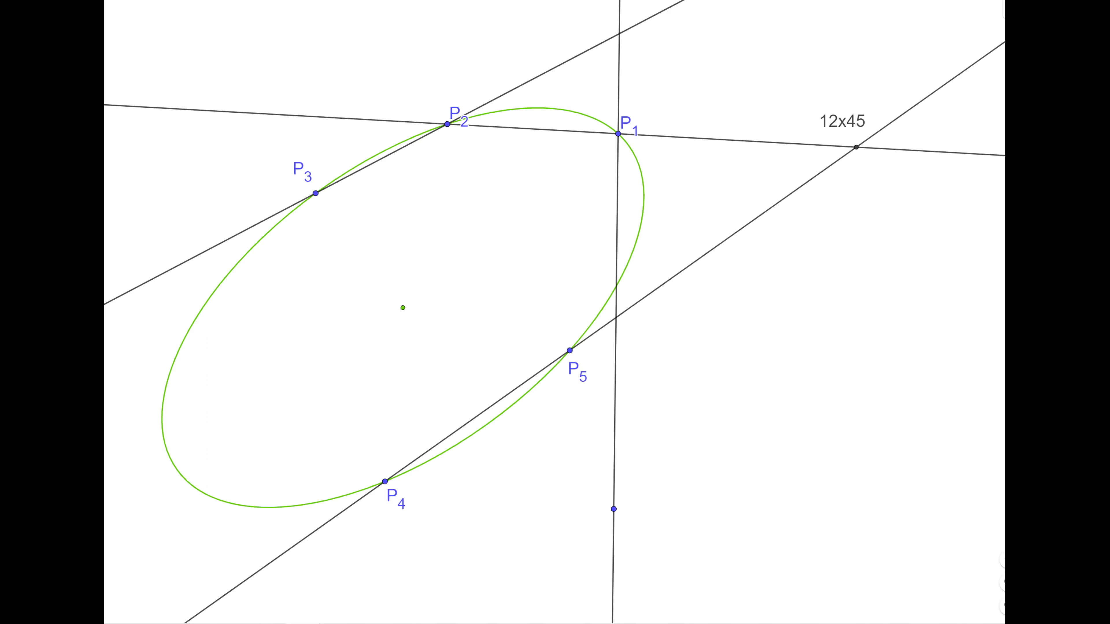
pyautogui.moveTo(260, 198)
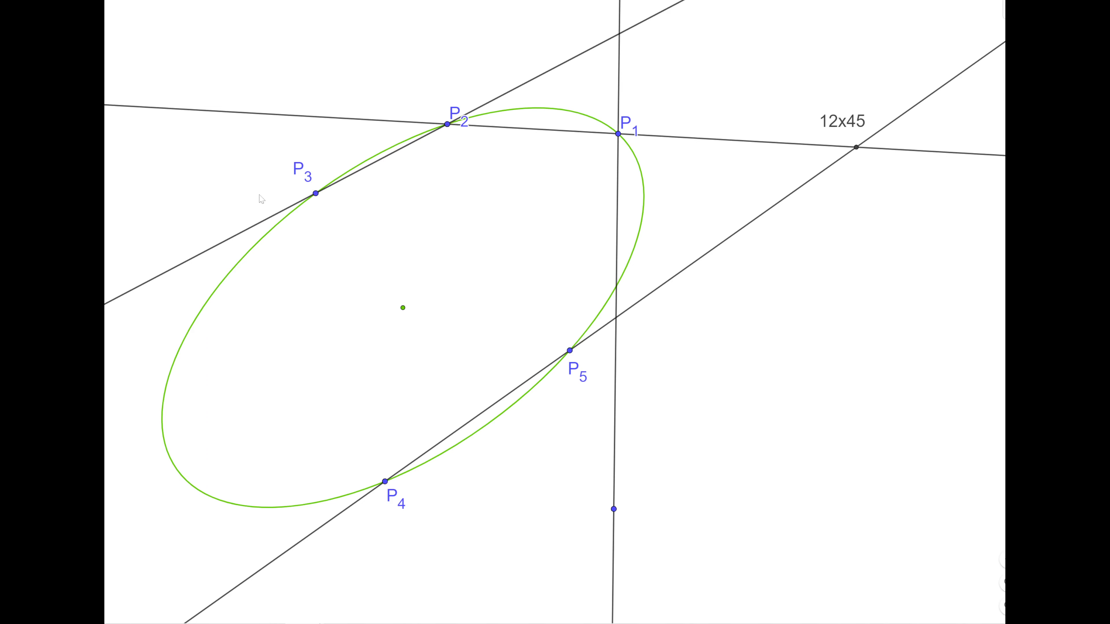
pyautogui.moveTo(316, 201)
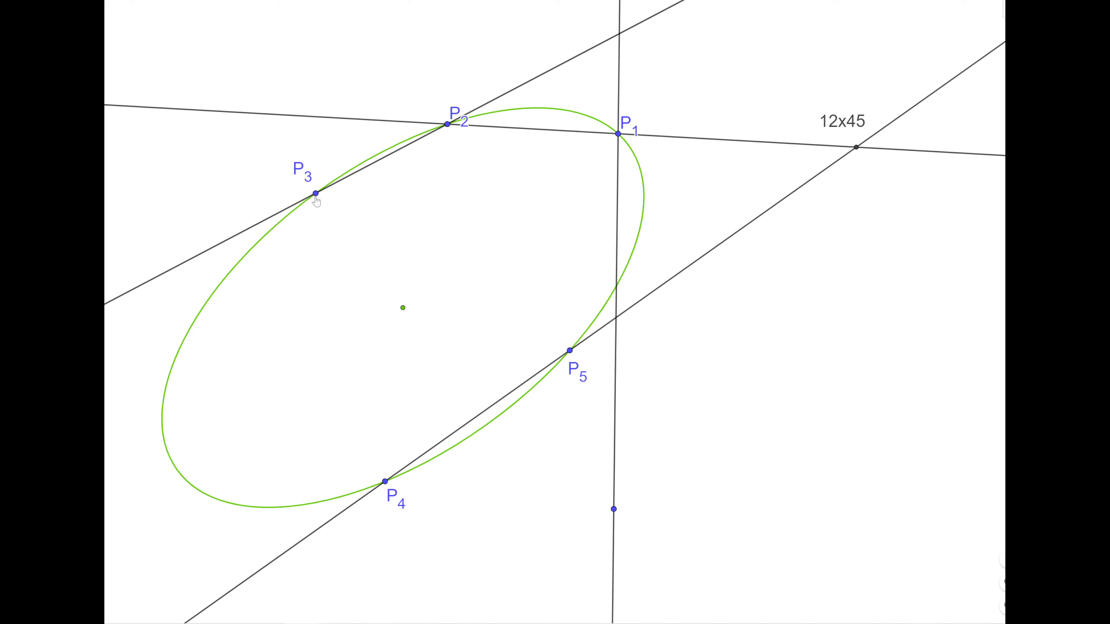
pyautogui.moveTo(576, 346)
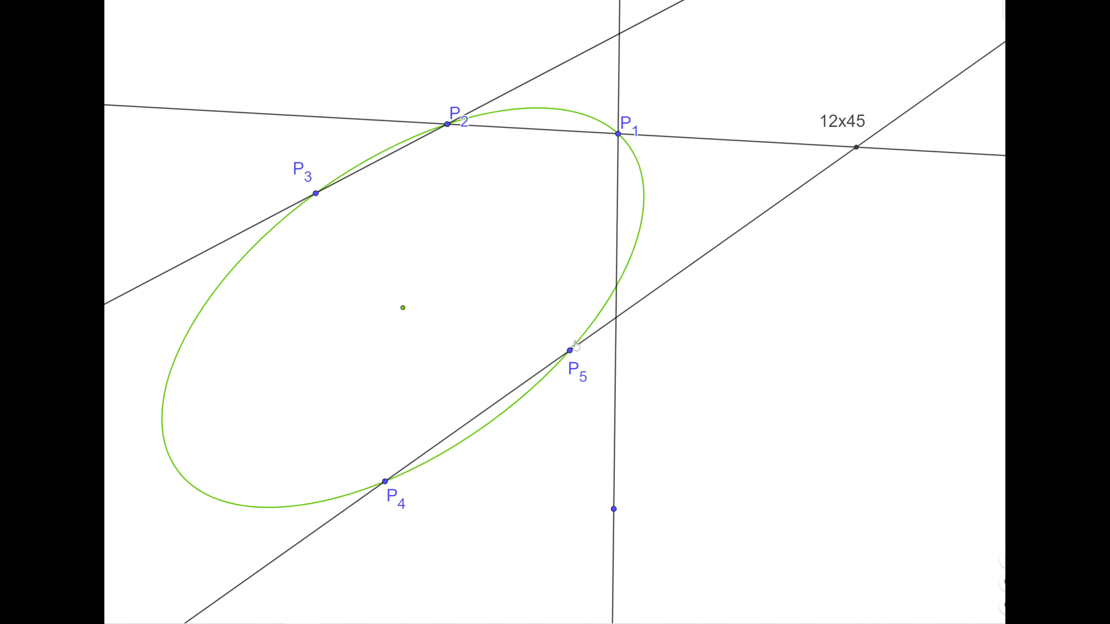
pyautogui.moveTo(699, 155)
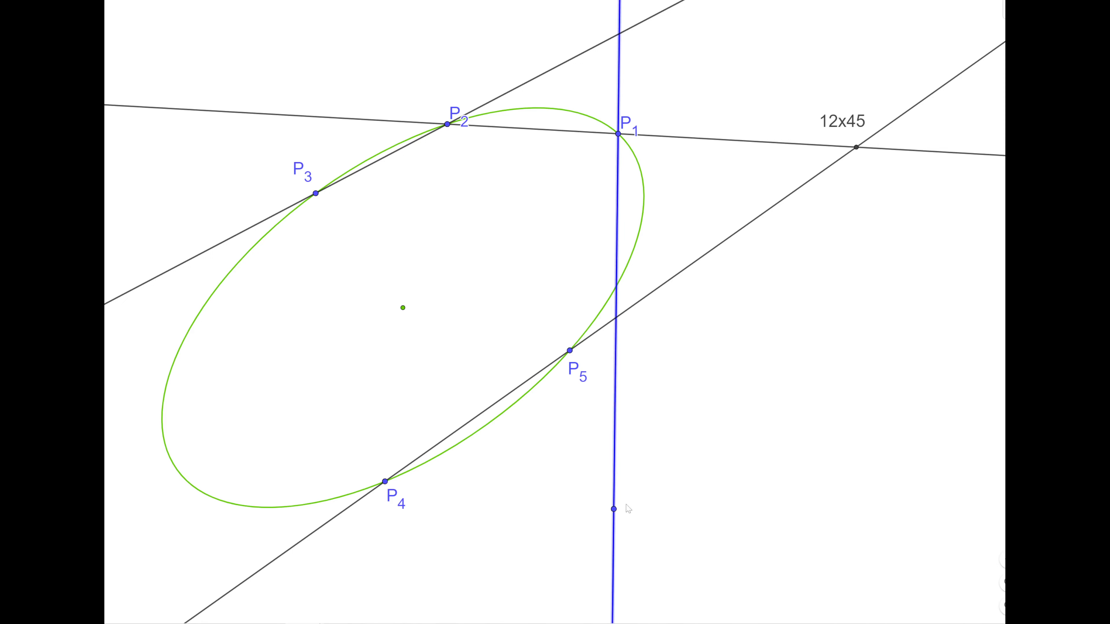
# Swing the lower point of the line through P1 until the line crosses the ellipse near P5
pyautogui.moveTo(612, 509); pyautogui.dragTo(713, 487)
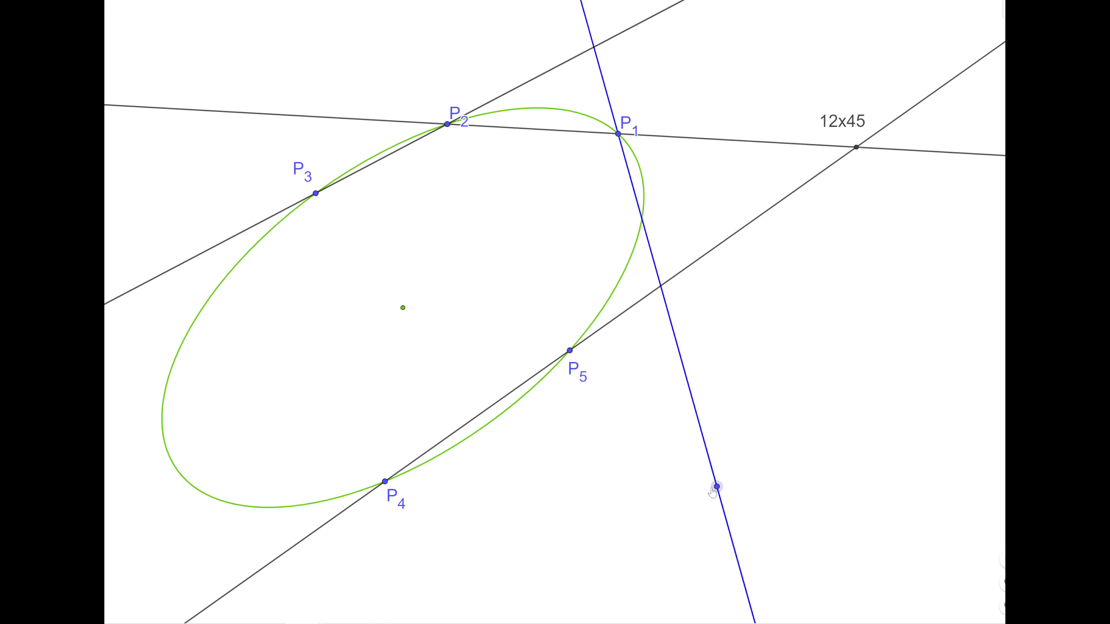
pyautogui.moveTo(715, 486); pyautogui.dragTo(658, 491)
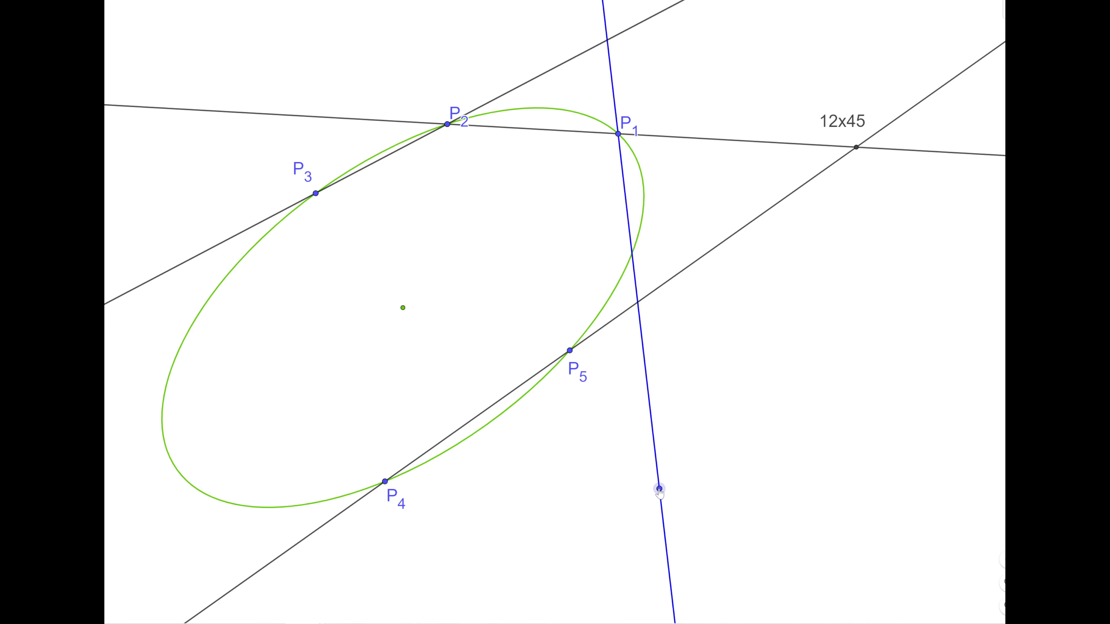
pyautogui.moveTo(658, 492); pyautogui.dragTo(681, 493)
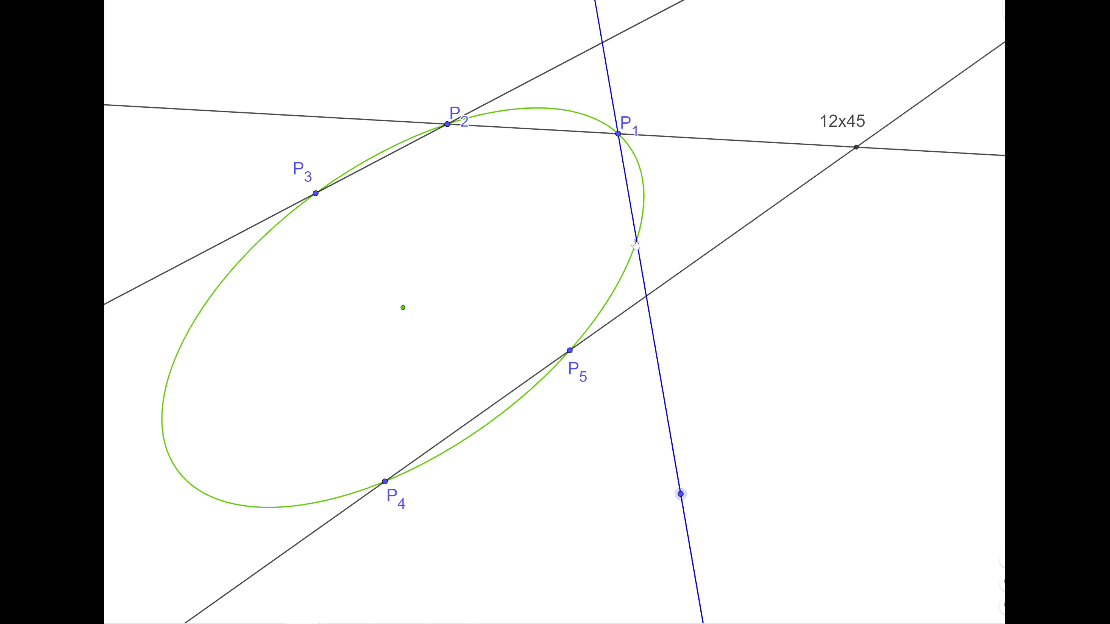
pyautogui.moveTo(458, 139)
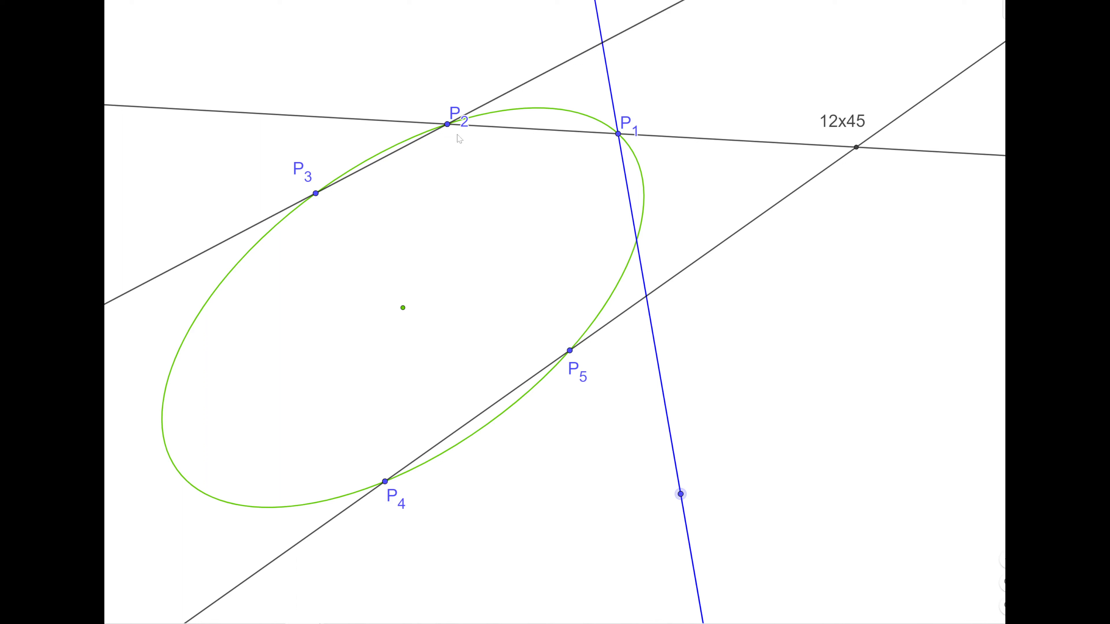
pyautogui.moveTo(382, 173)
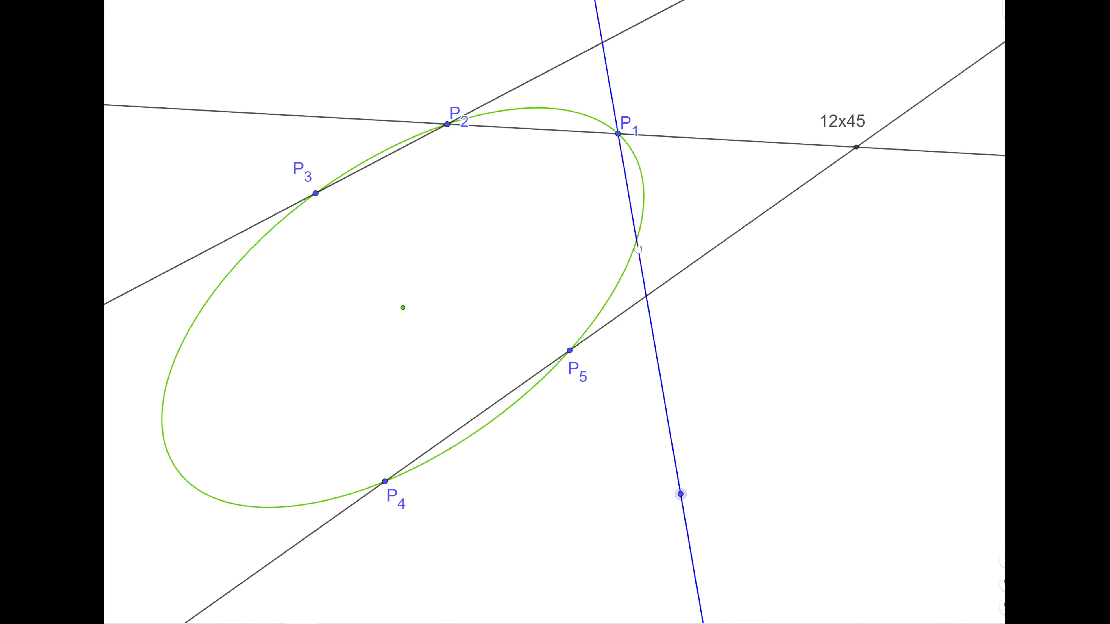
pyautogui.moveTo(553, 245)
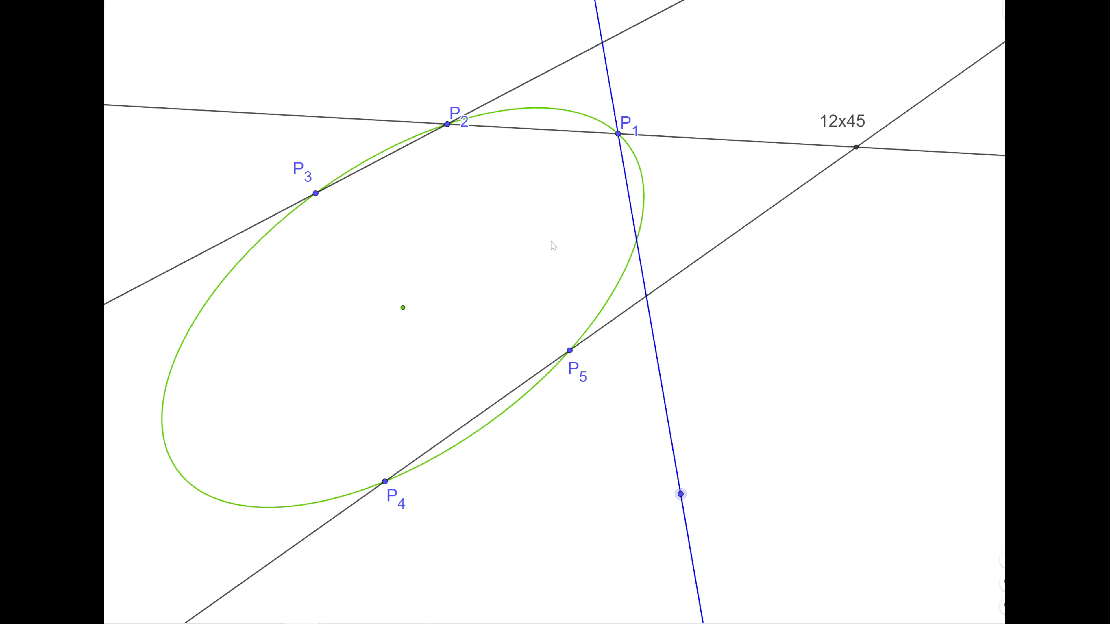
pyautogui.moveTo(359, 507)
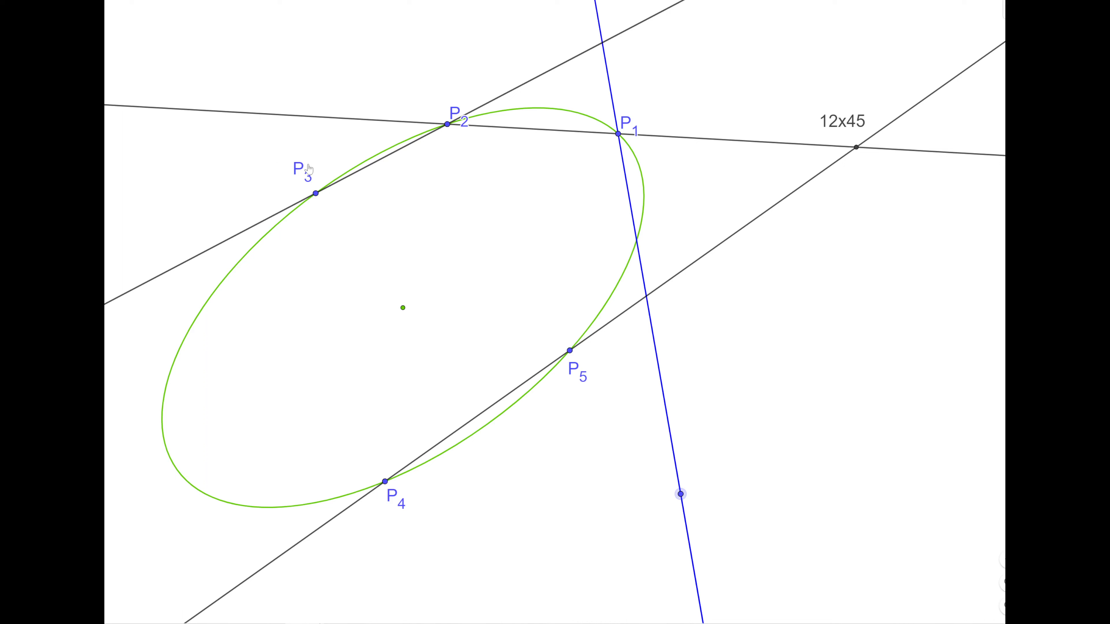
pyautogui.moveTo(655, 119)
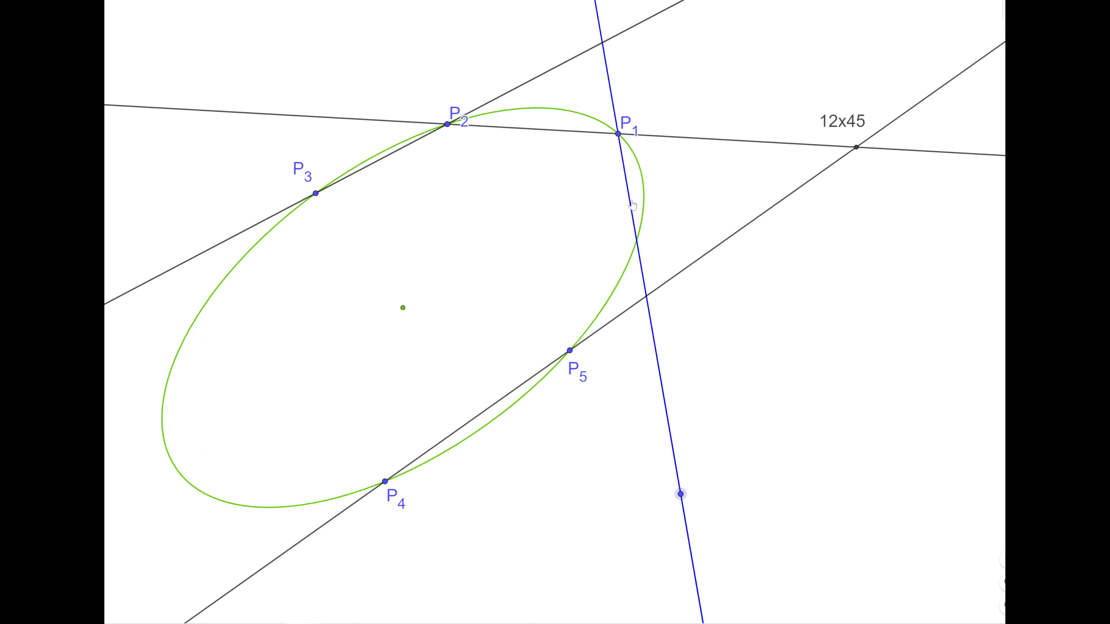
pyautogui.moveTo(637, 28)
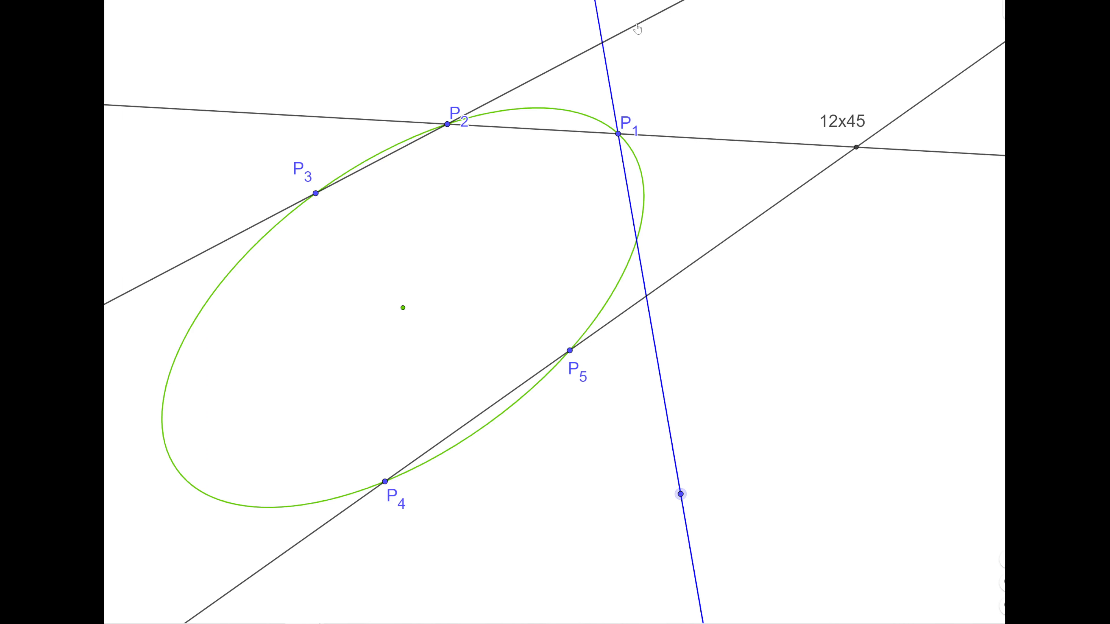
pyautogui.moveTo(652, 306)
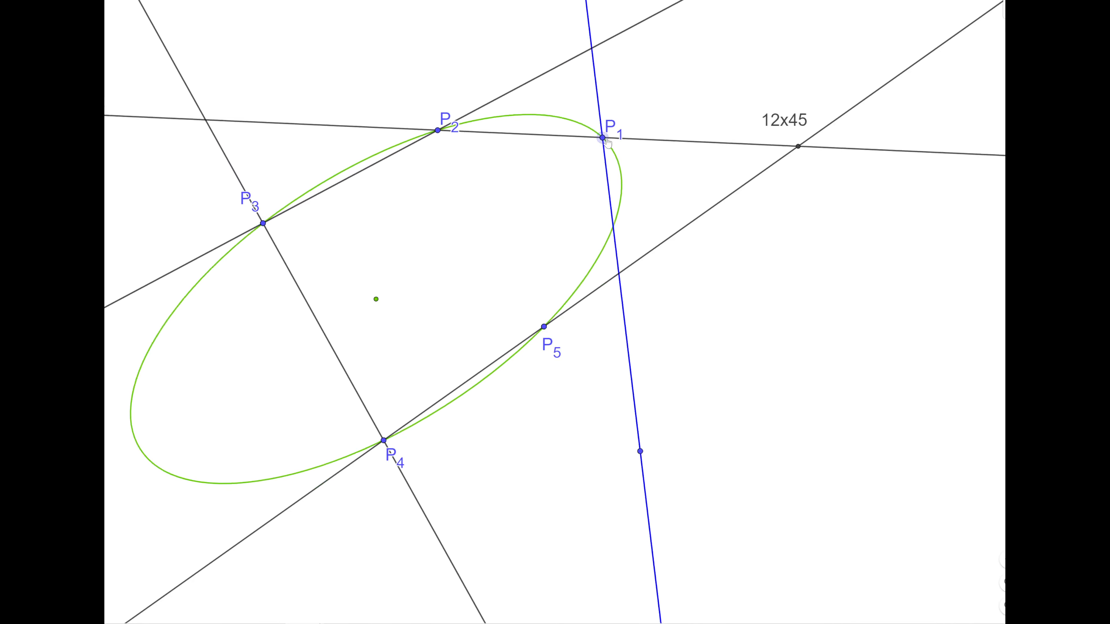
# Move P4 slightly to reshape the green conic and shift the figure
pyautogui.moveTo(608, 132); pyautogui.dragTo(678, 167)
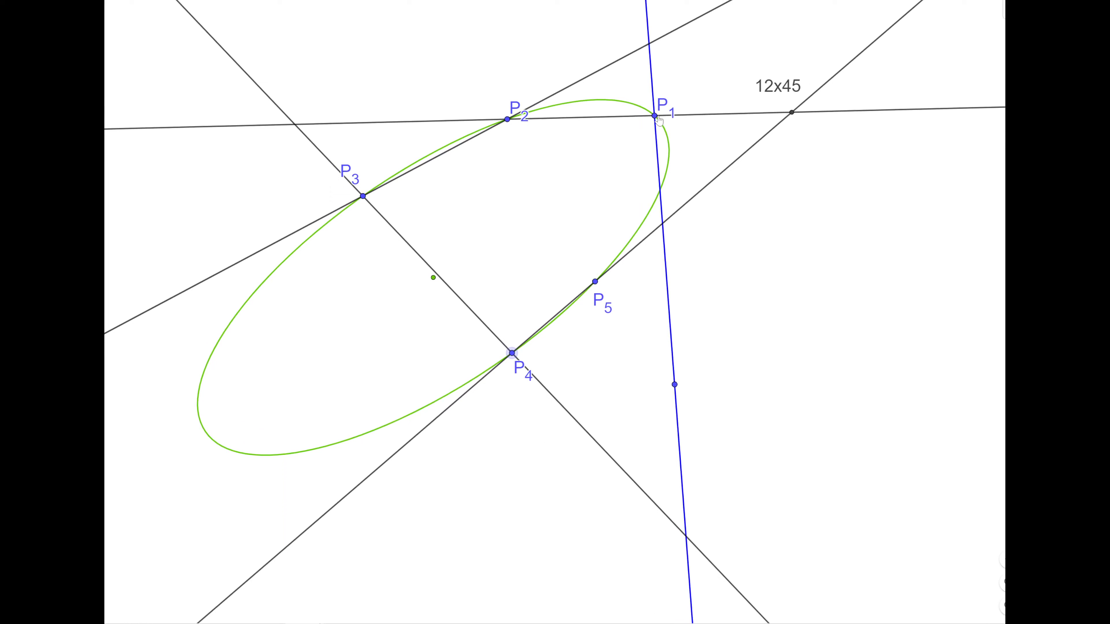
pyautogui.moveTo(659, 195)
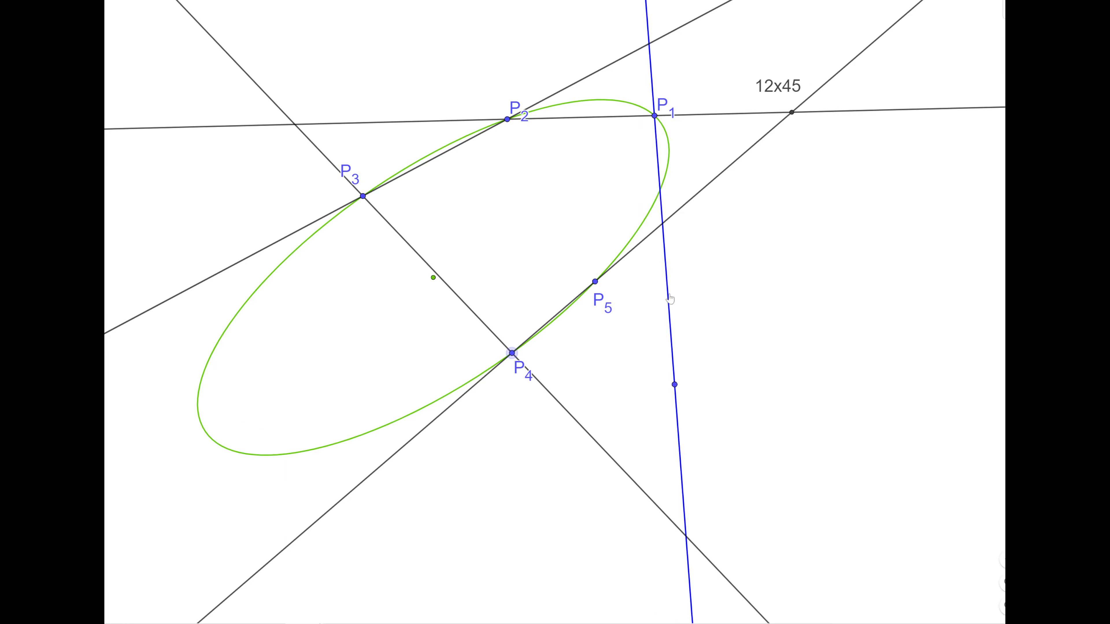
pyautogui.moveTo(453, 305)
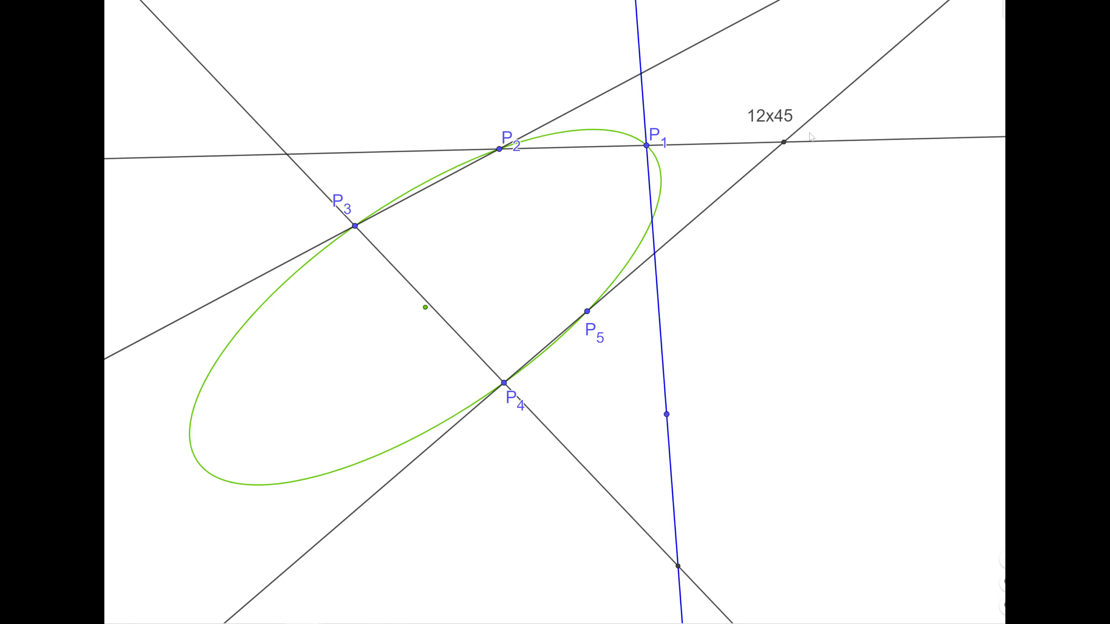
pyautogui.moveTo(608, 557)
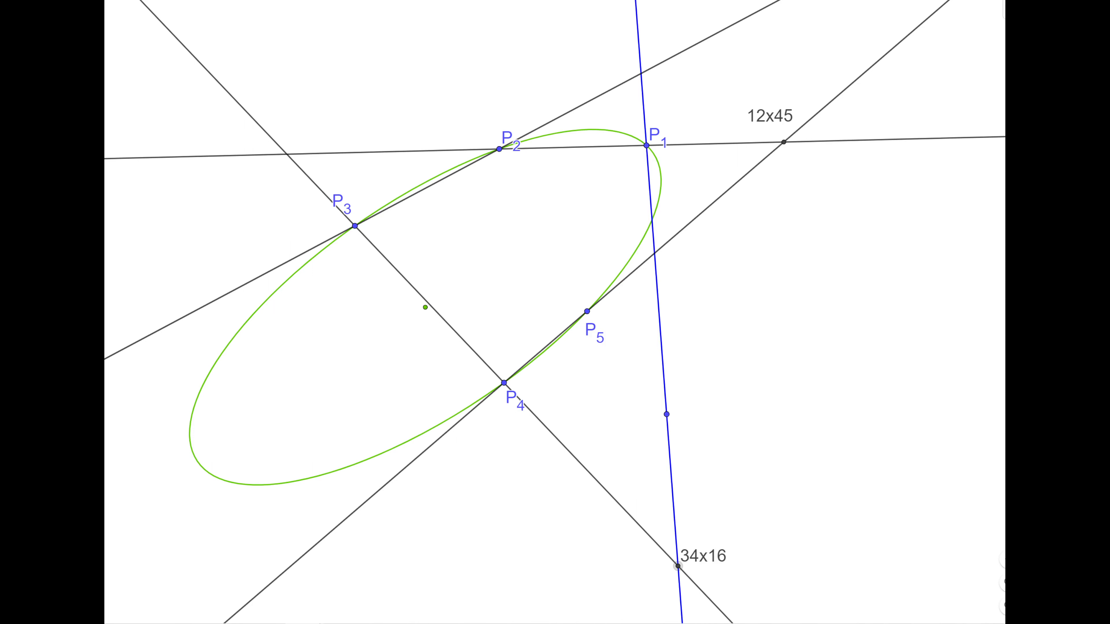
pyautogui.moveTo(836, 340)
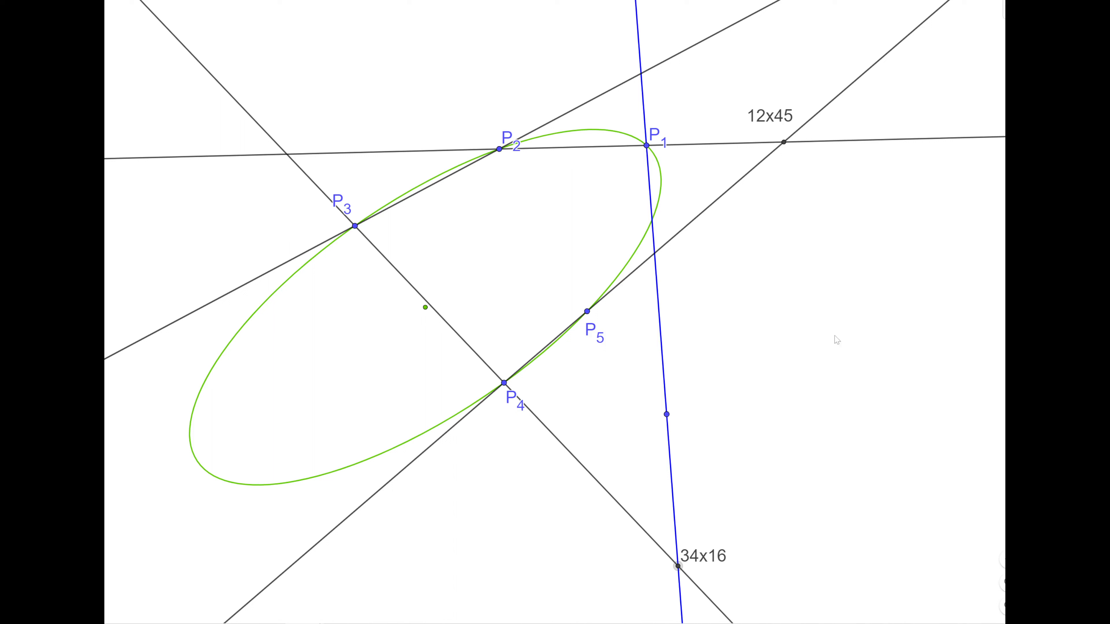
pyautogui.moveTo(646, 212)
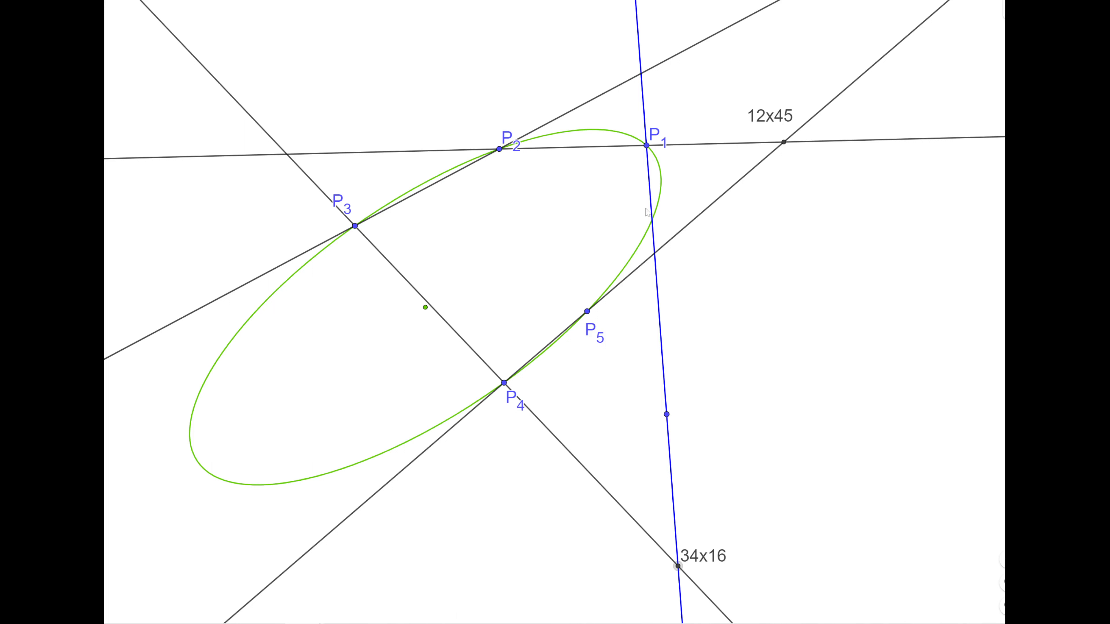
pyautogui.moveTo(817, 342)
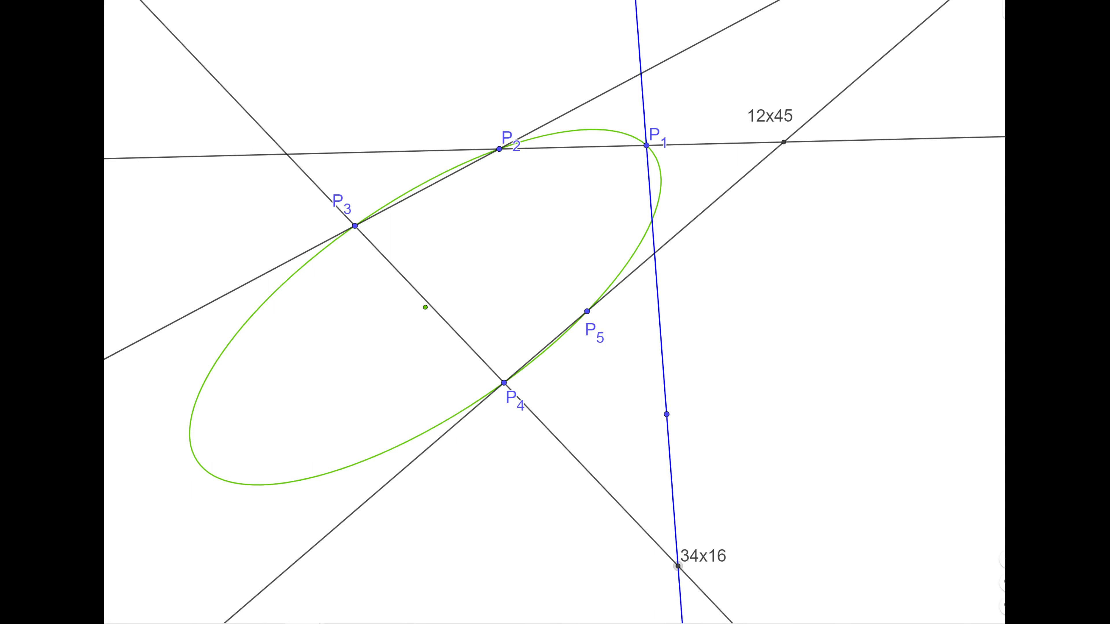
pyautogui.moveTo(628, 264)
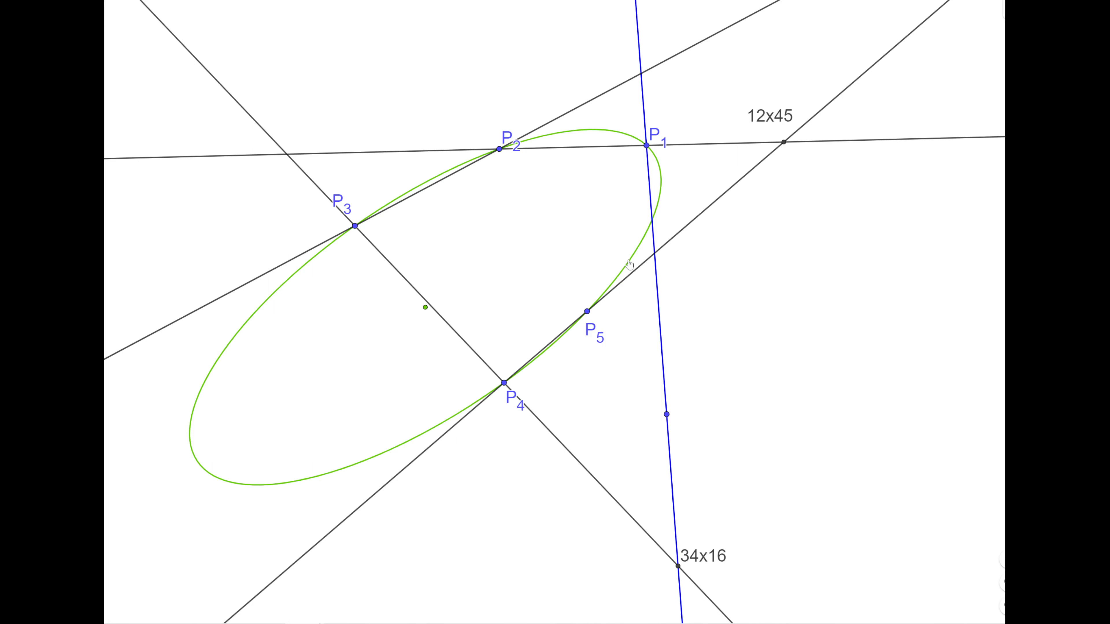
pyautogui.moveTo(638, 184)
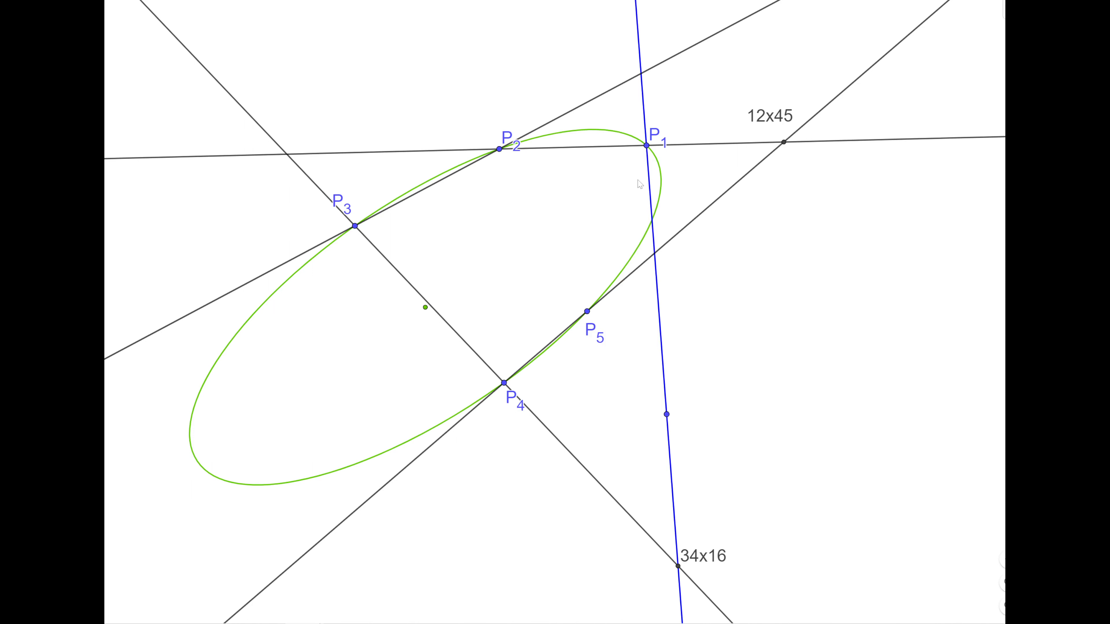
pyautogui.moveTo(751, 269)
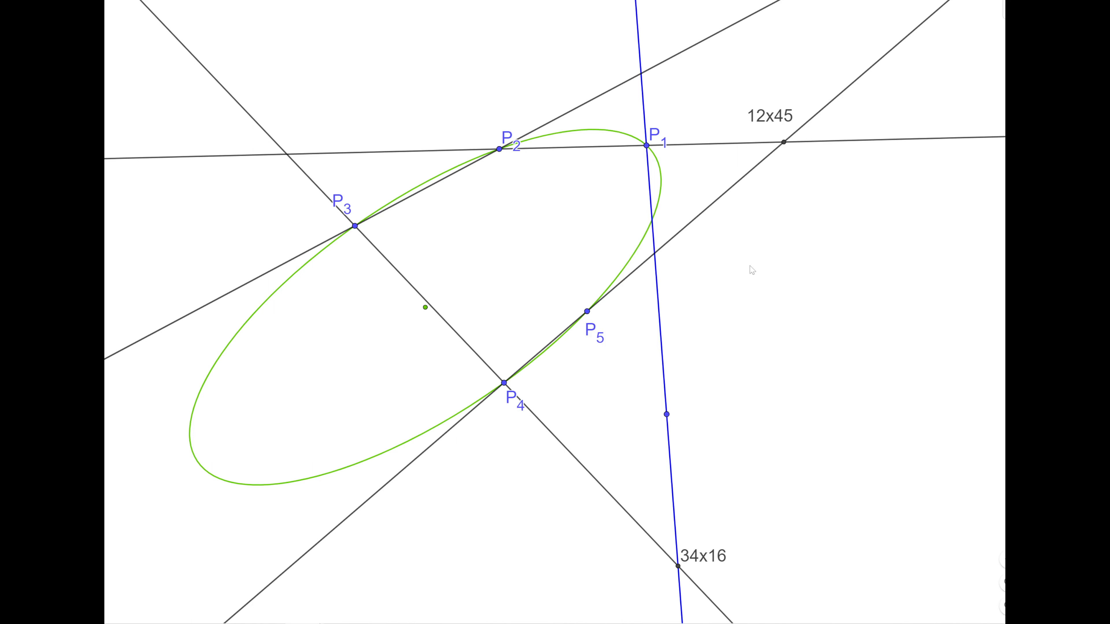
pyautogui.moveTo(362, 430)
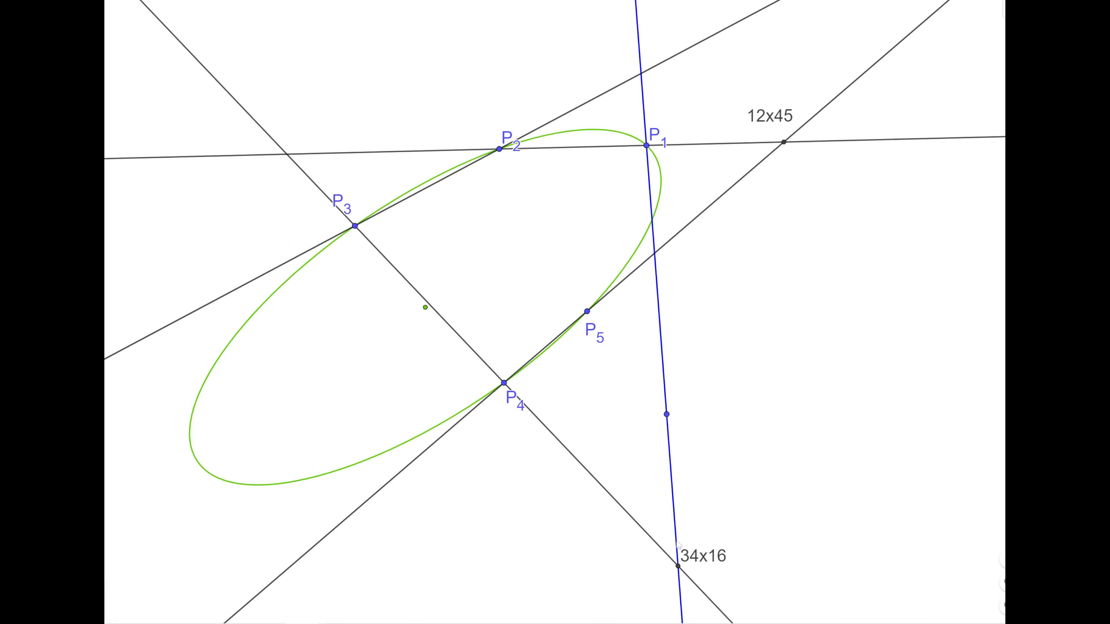
pyautogui.moveTo(712, 499)
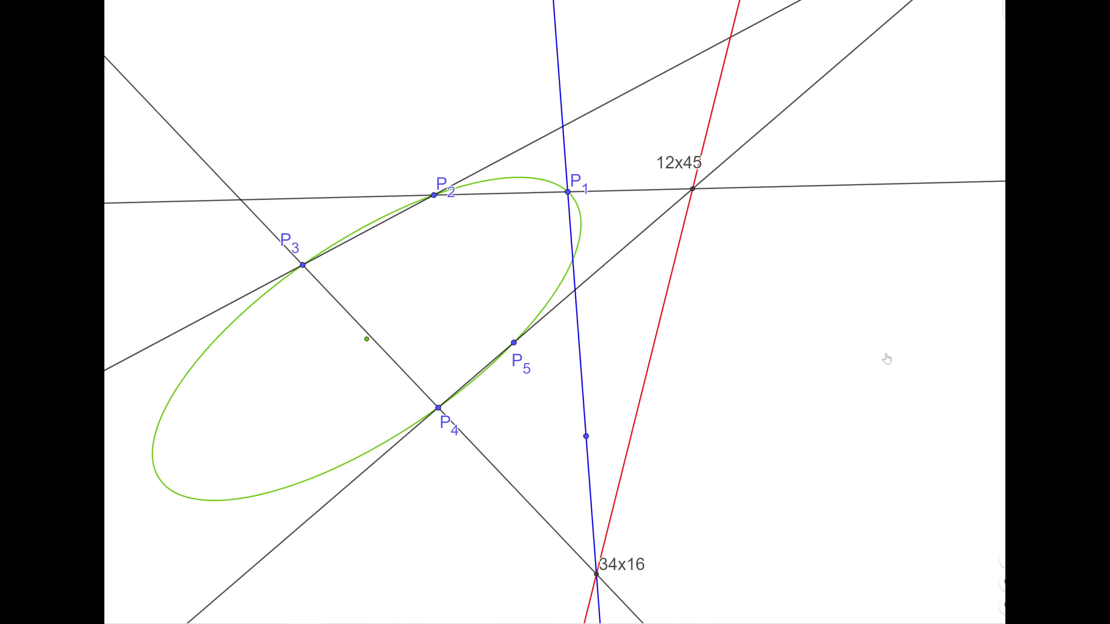
pyautogui.moveTo(369, 261)
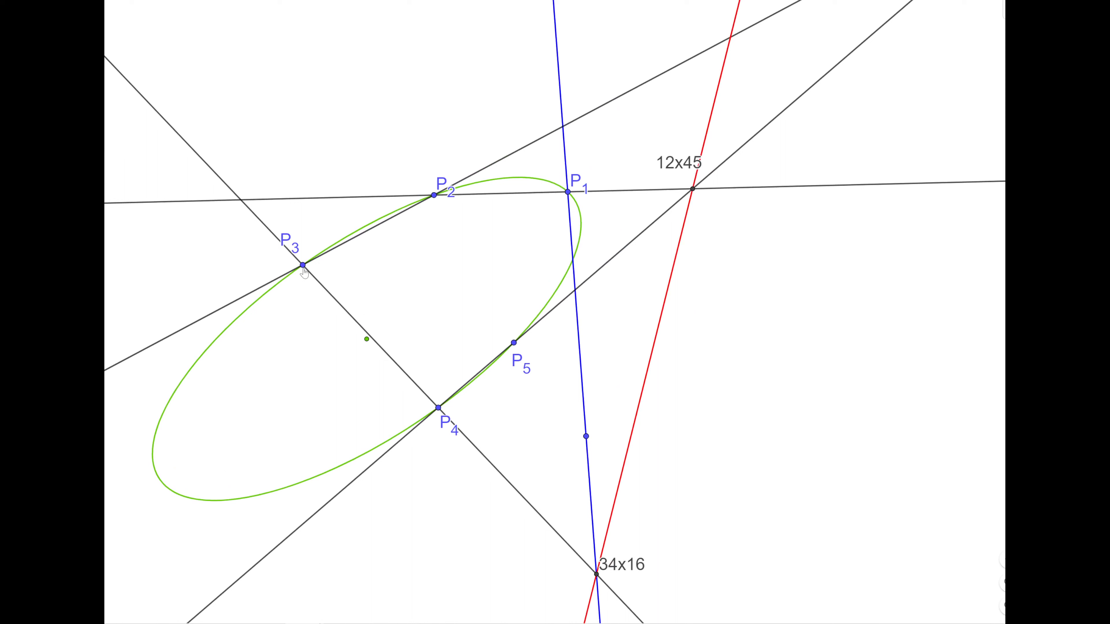
pyautogui.moveTo(441, 203)
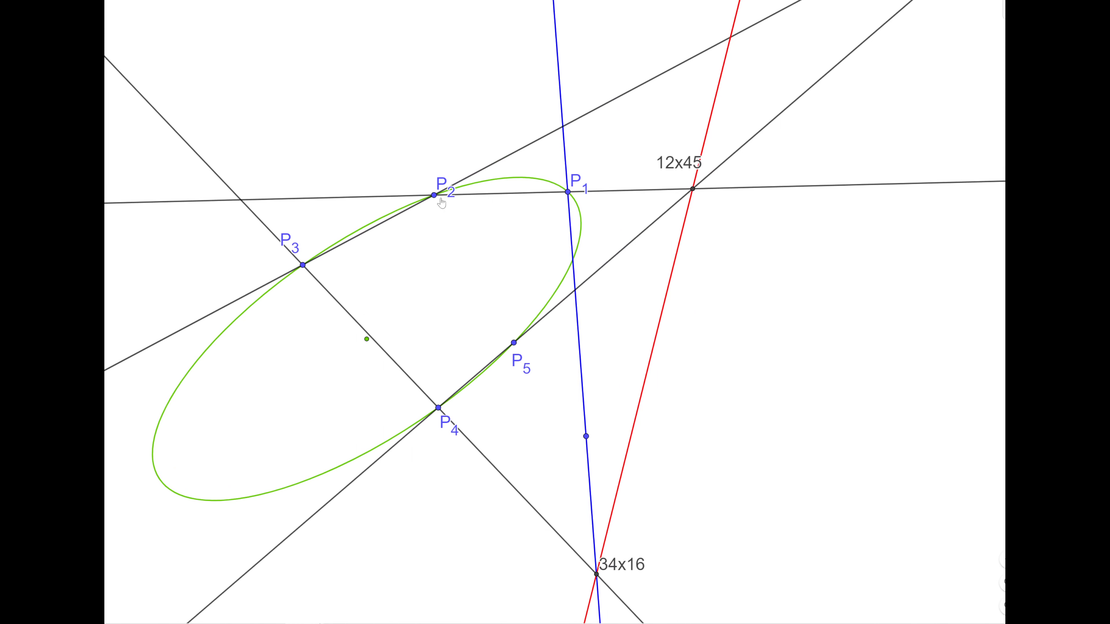
pyautogui.moveTo(510, 344)
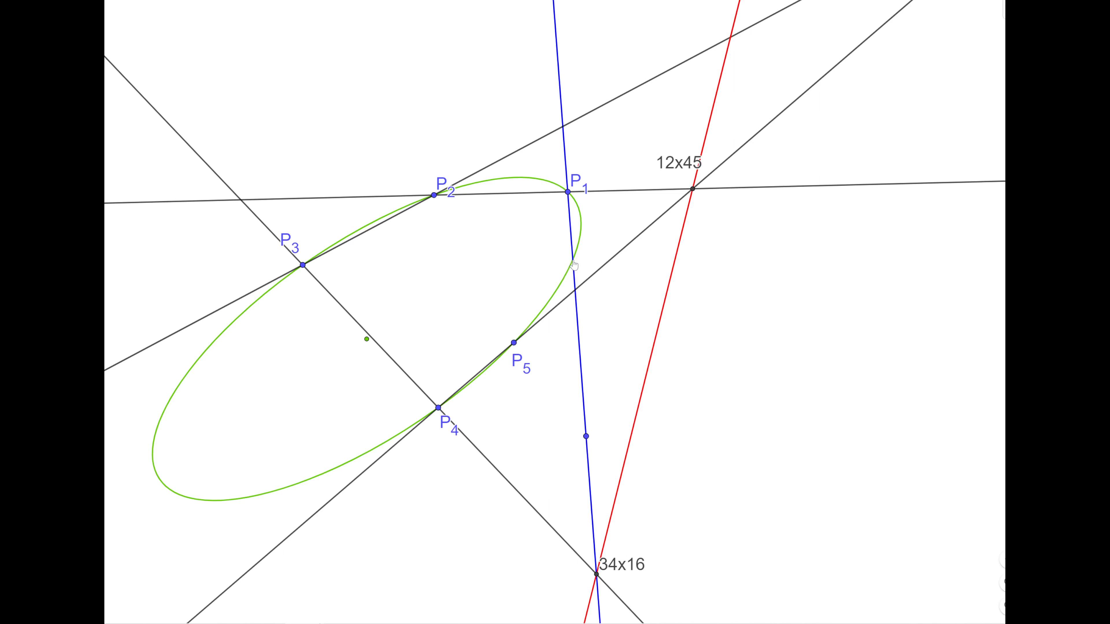
pyautogui.moveTo(536, 339)
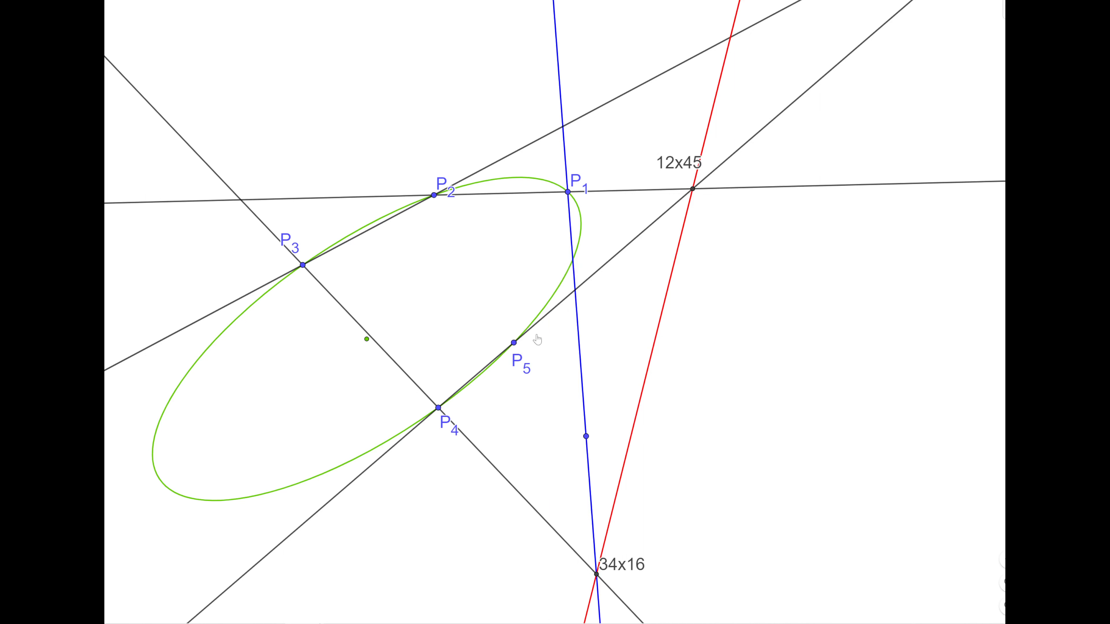
pyautogui.moveTo(556, 314)
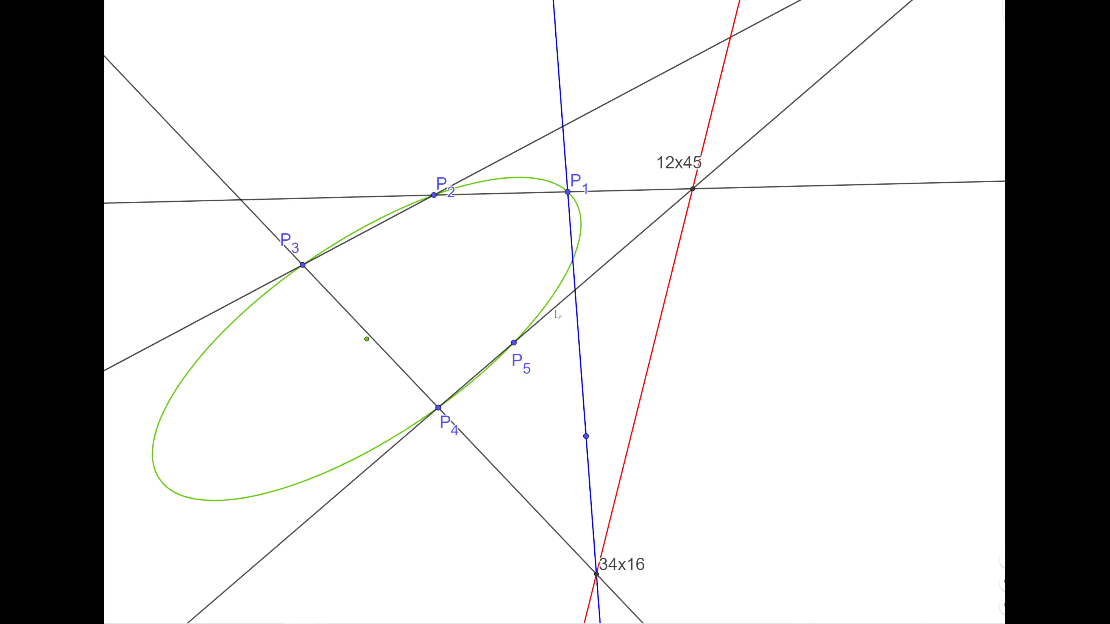
pyautogui.moveTo(775, 163)
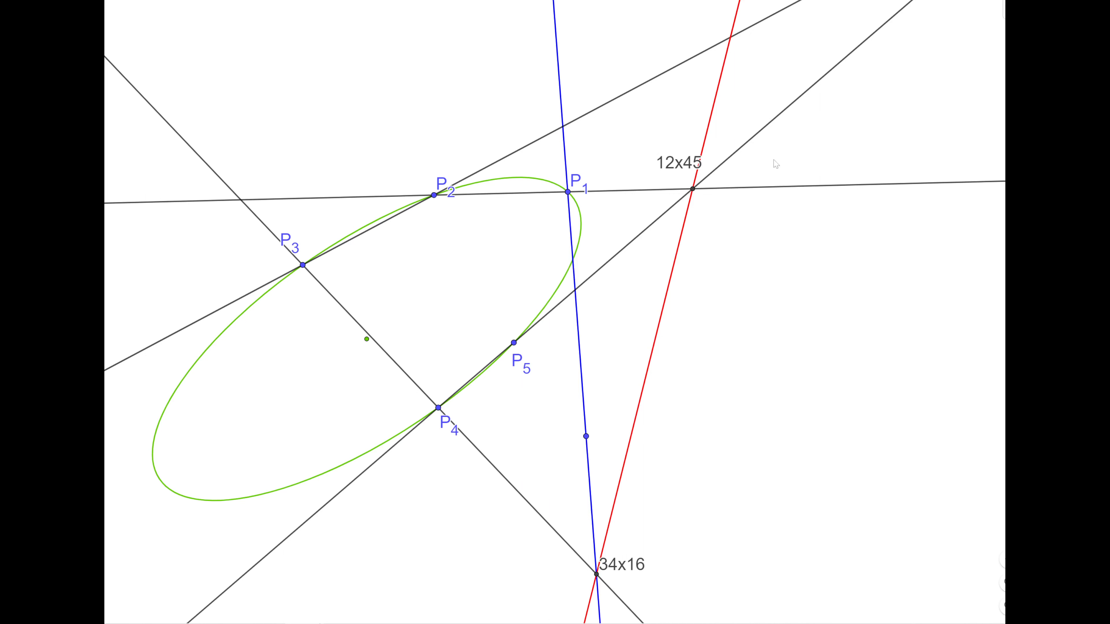
pyautogui.moveTo(594, 517)
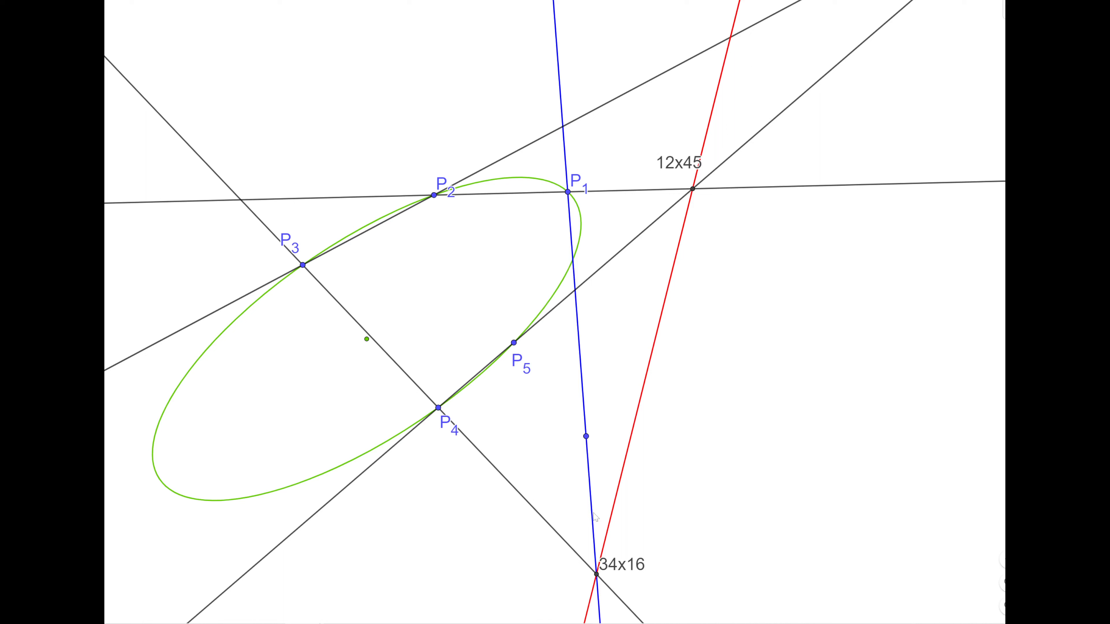
pyautogui.moveTo(729, 97)
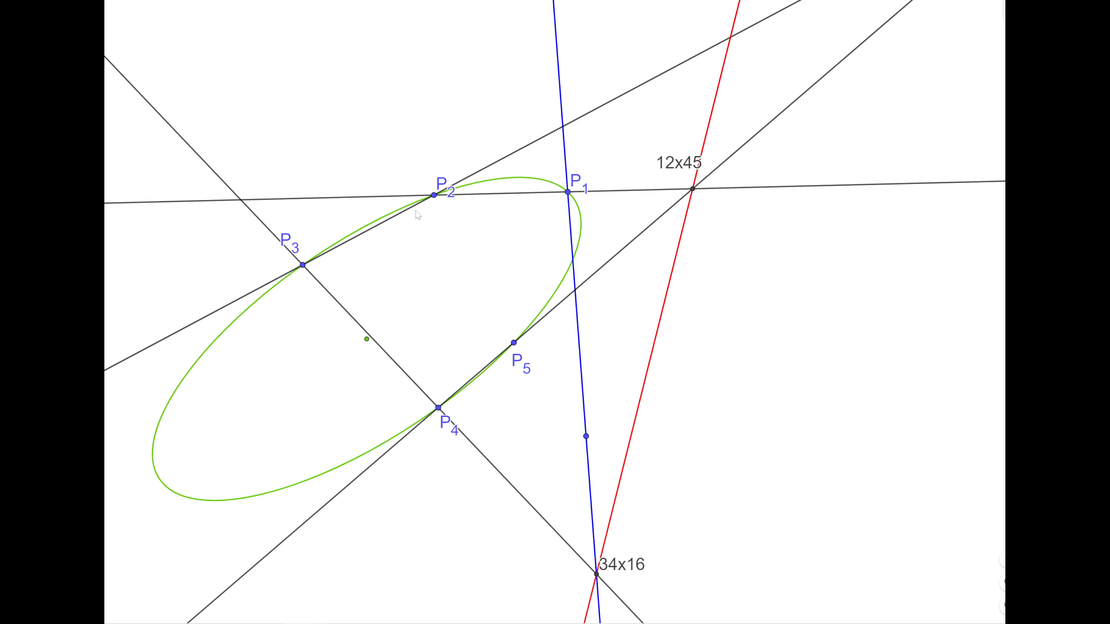
pyautogui.moveTo(409, 221)
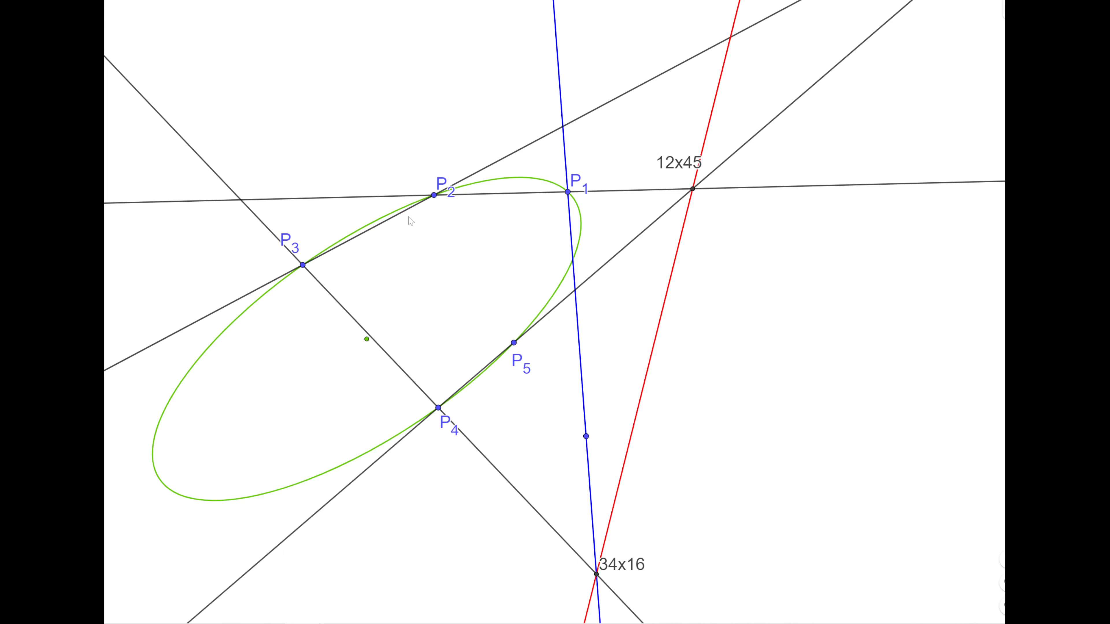
pyautogui.moveTo(438, 202)
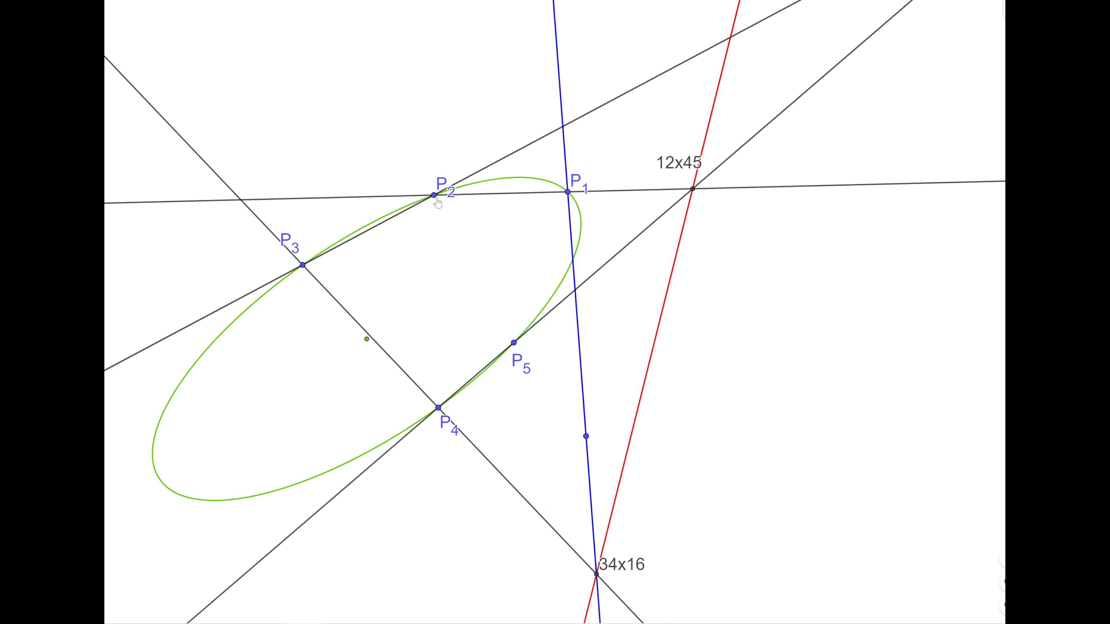
pyautogui.moveTo(684, 71)
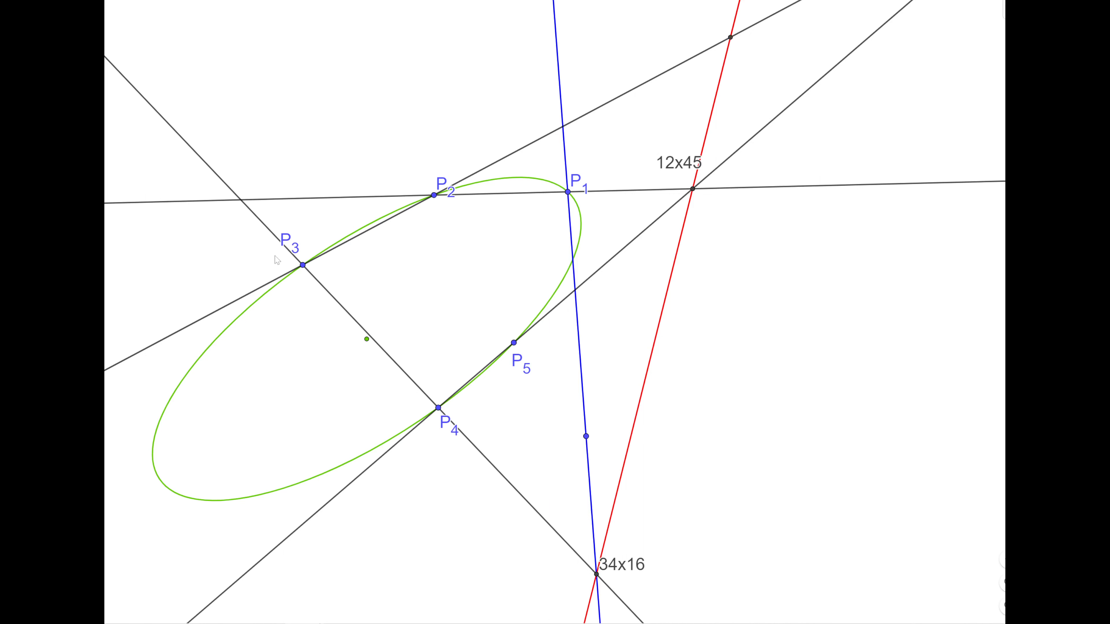
pyautogui.moveTo(681, 276)
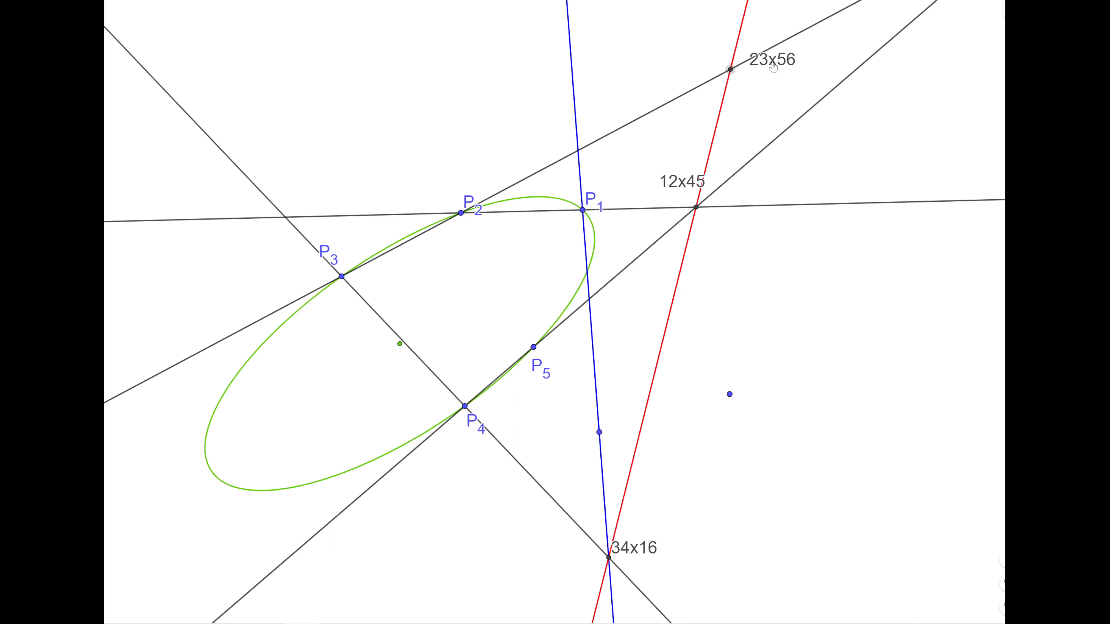
pyautogui.moveTo(635, 242)
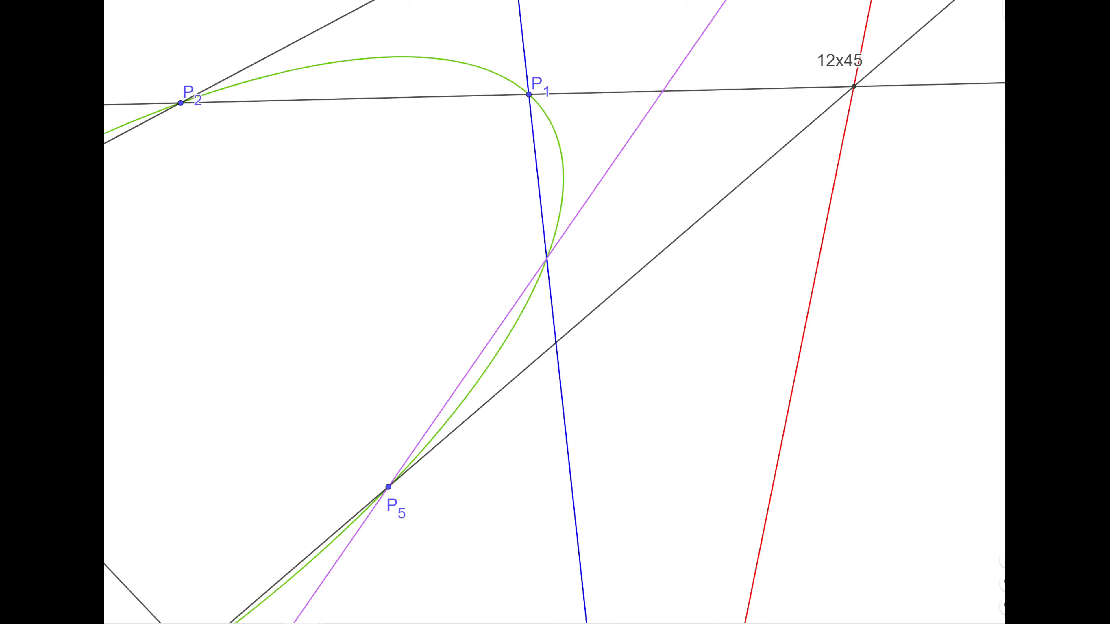
pyautogui.rightClick(324, 69)
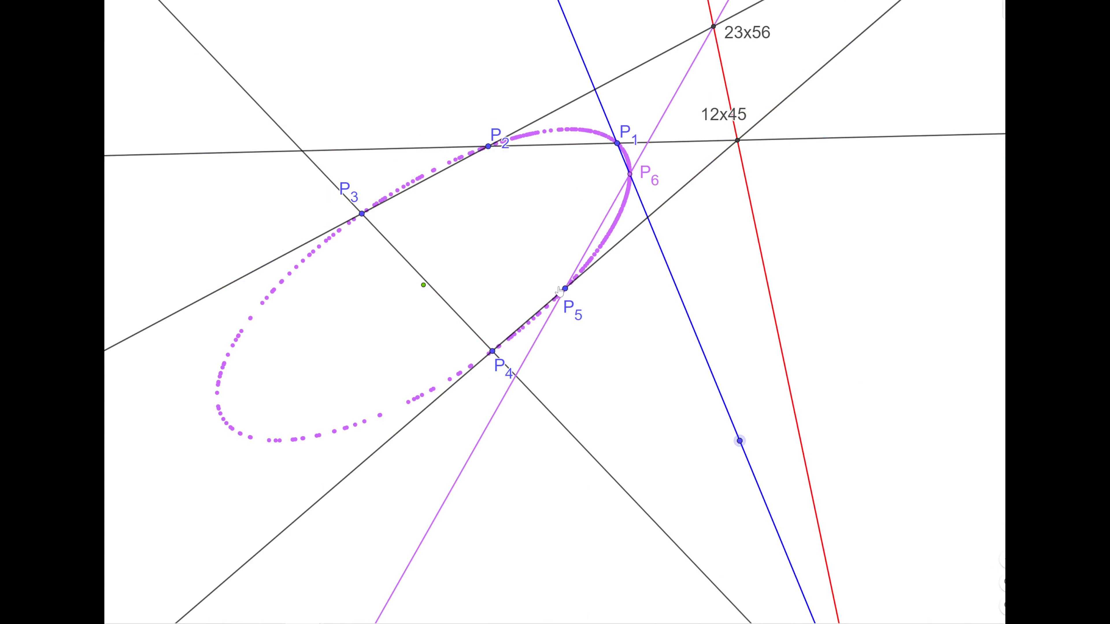
# Drag the blue line's point so P6 leaves a purple trace along the conic
pyautogui.moveTo(740, 440); pyautogui.dragTo(577, 511)
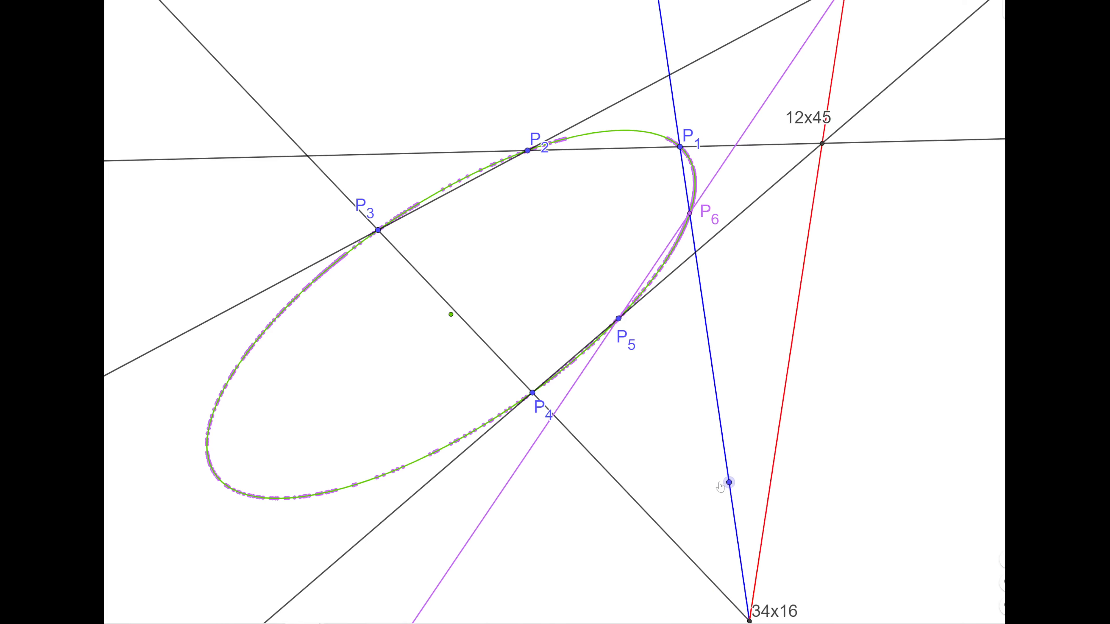
# Sweep P6 around the remaining part of the green conic to complete the trace
pyautogui.moveTo(727, 486); pyautogui.dragTo(691, 401)
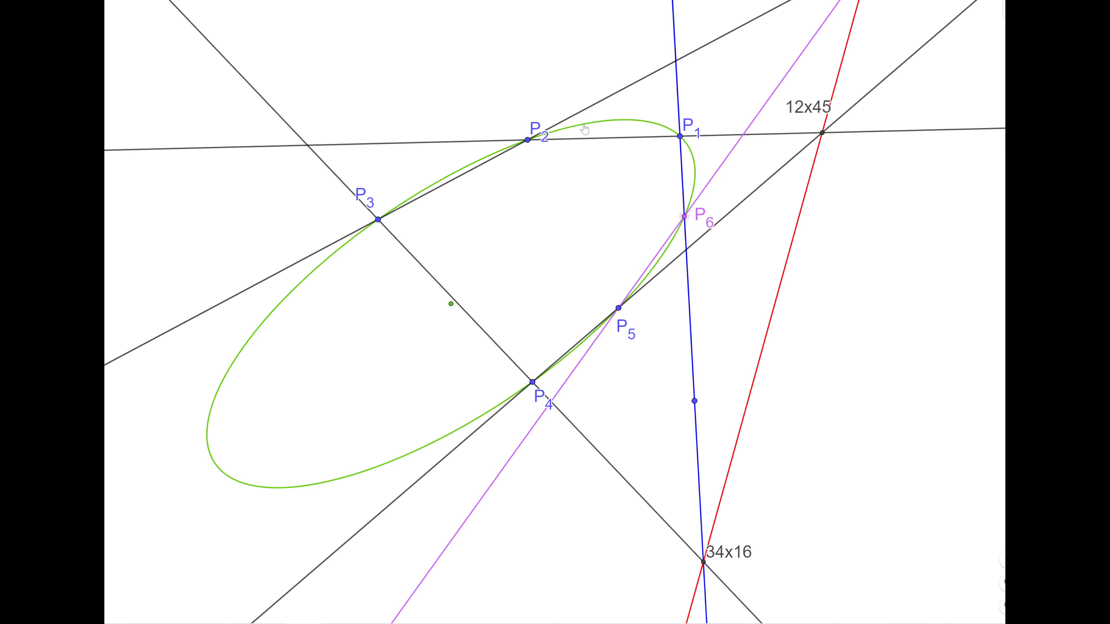
pyautogui.moveTo(498, 137)
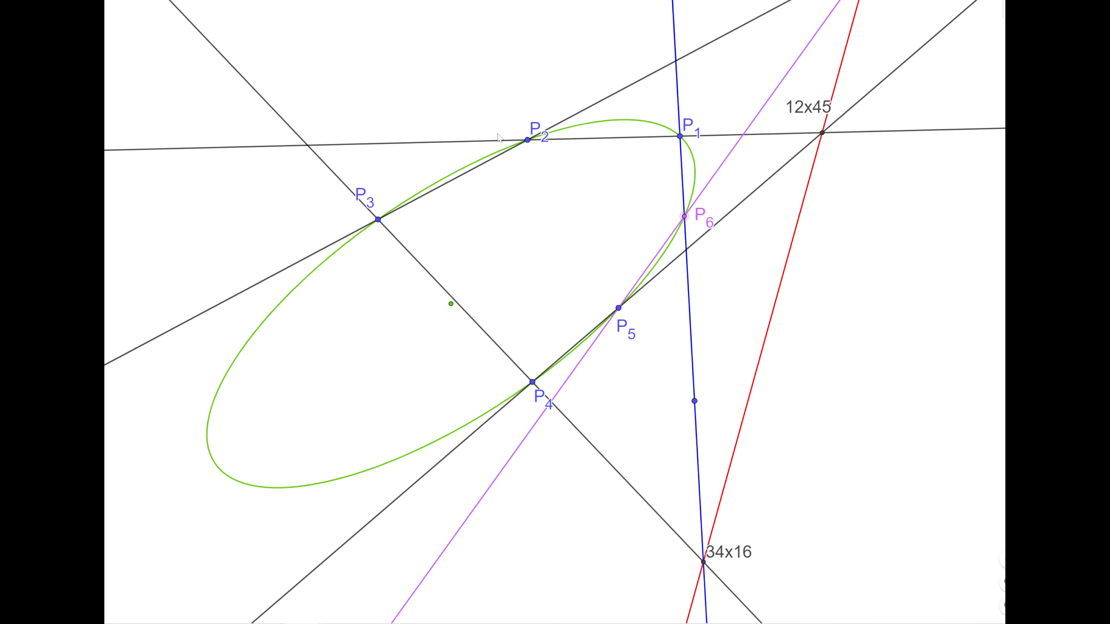